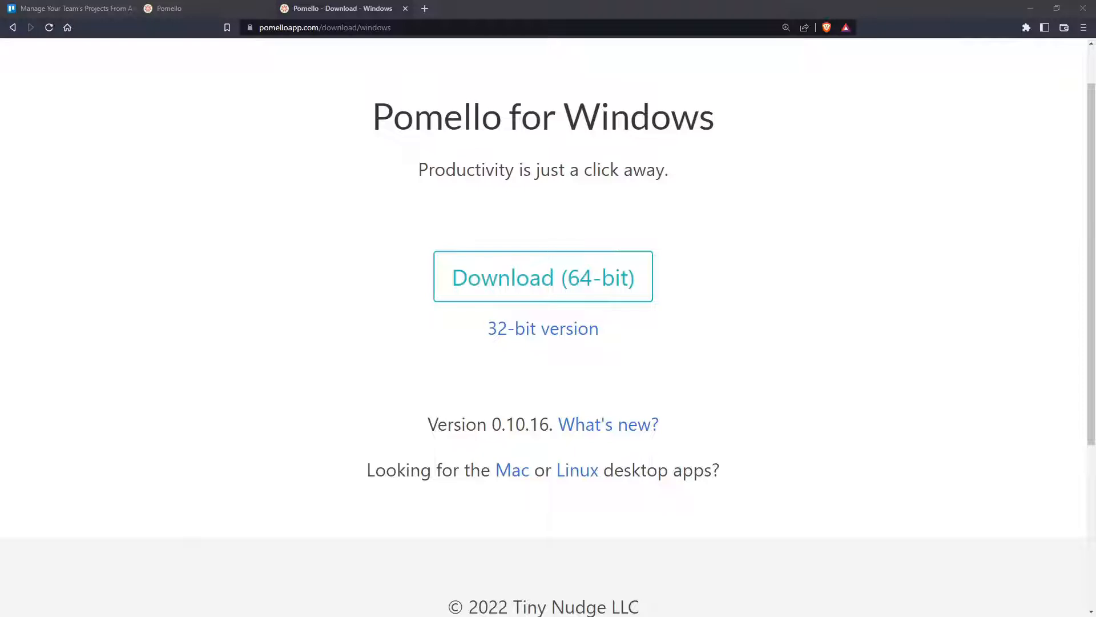
pyautogui.moveTo(221, 178)
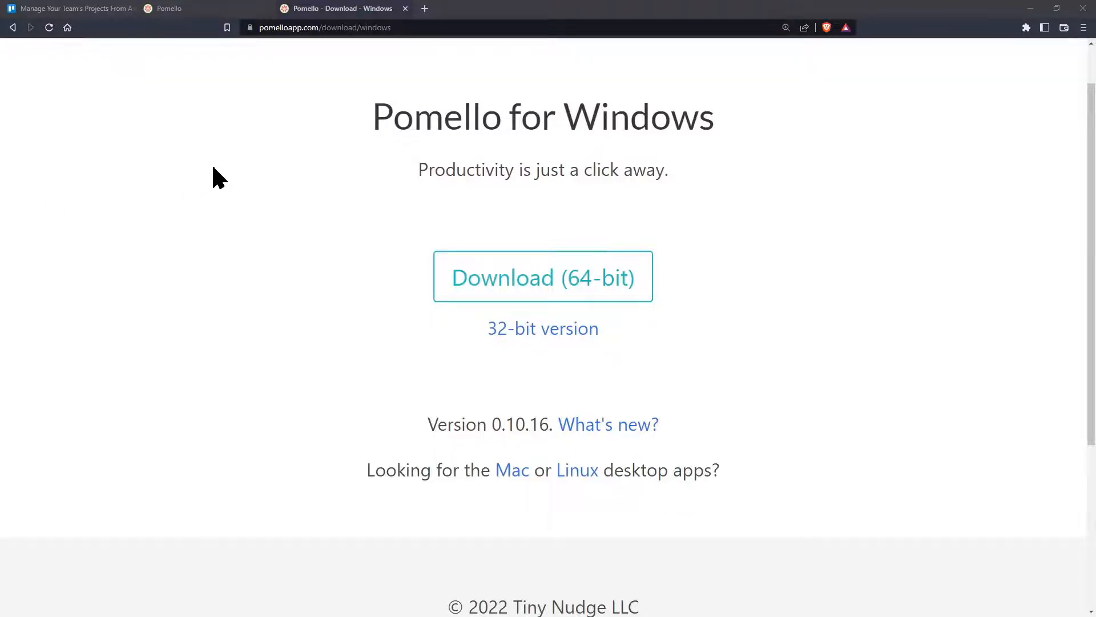
# Select the Windows download page's address and switch to the Trello home page tab
pyautogui.click(324, 27)
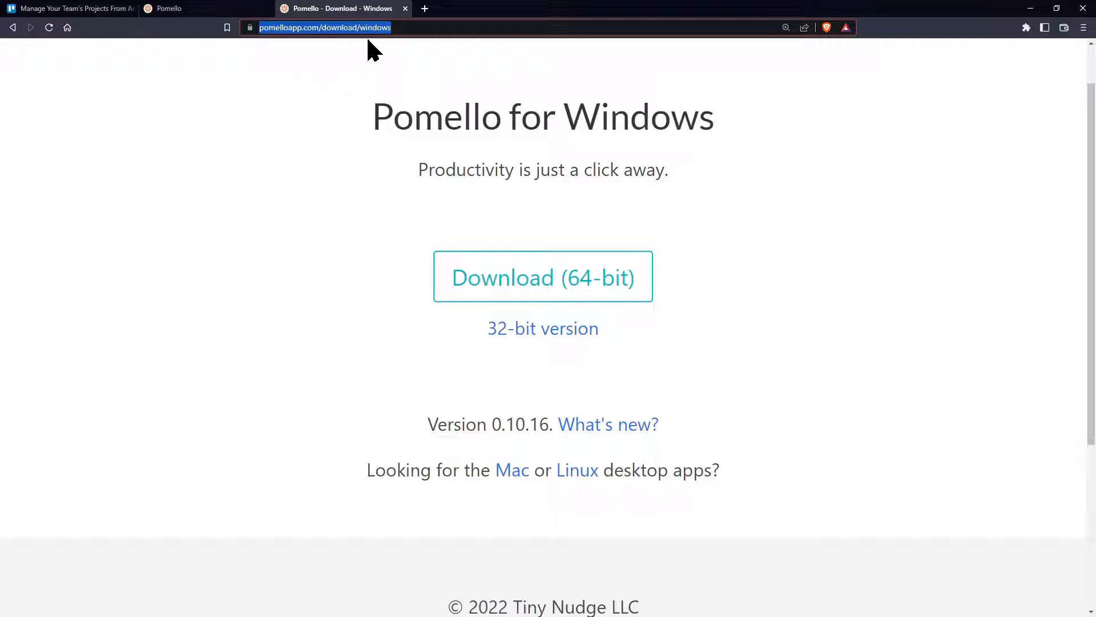
pyautogui.moveTo(98, 32)
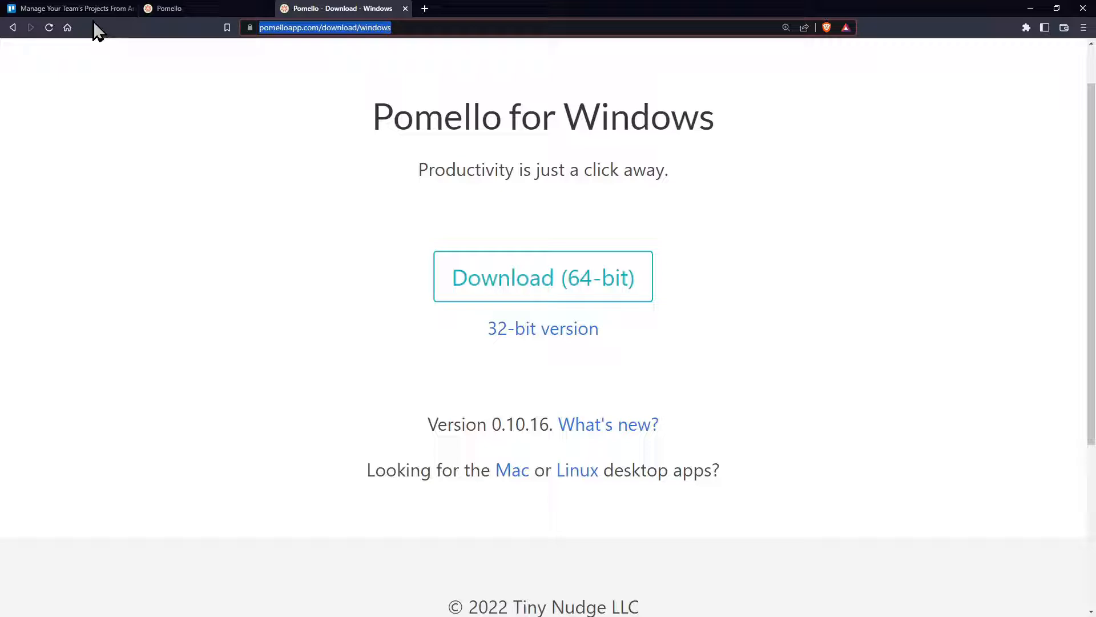
pyautogui.click(70, 9)
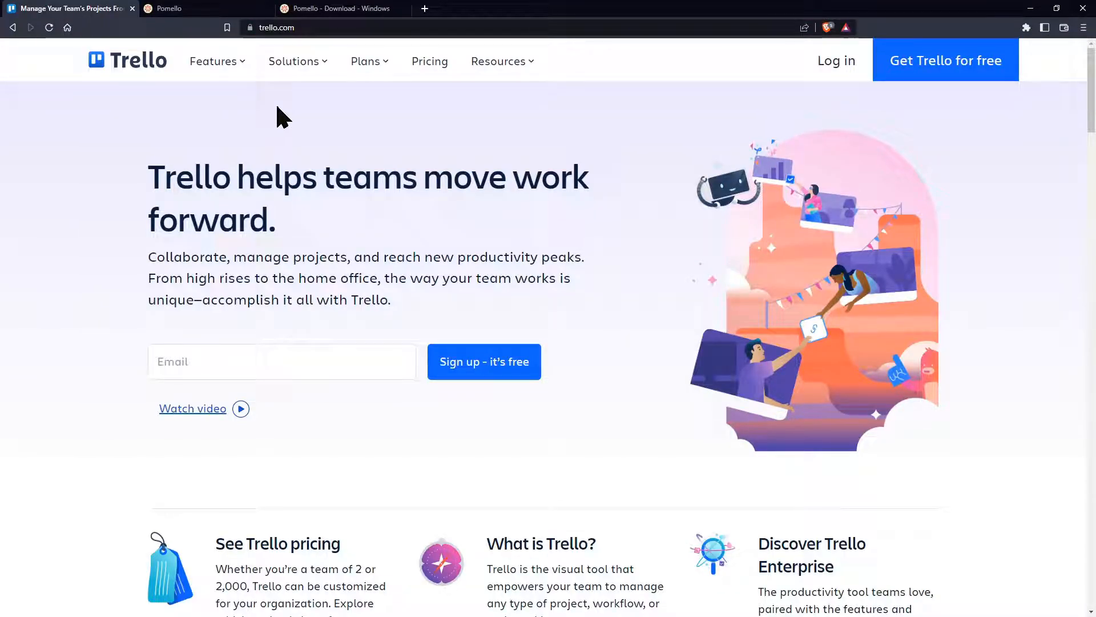
pyautogui.moveTo(137, 138)
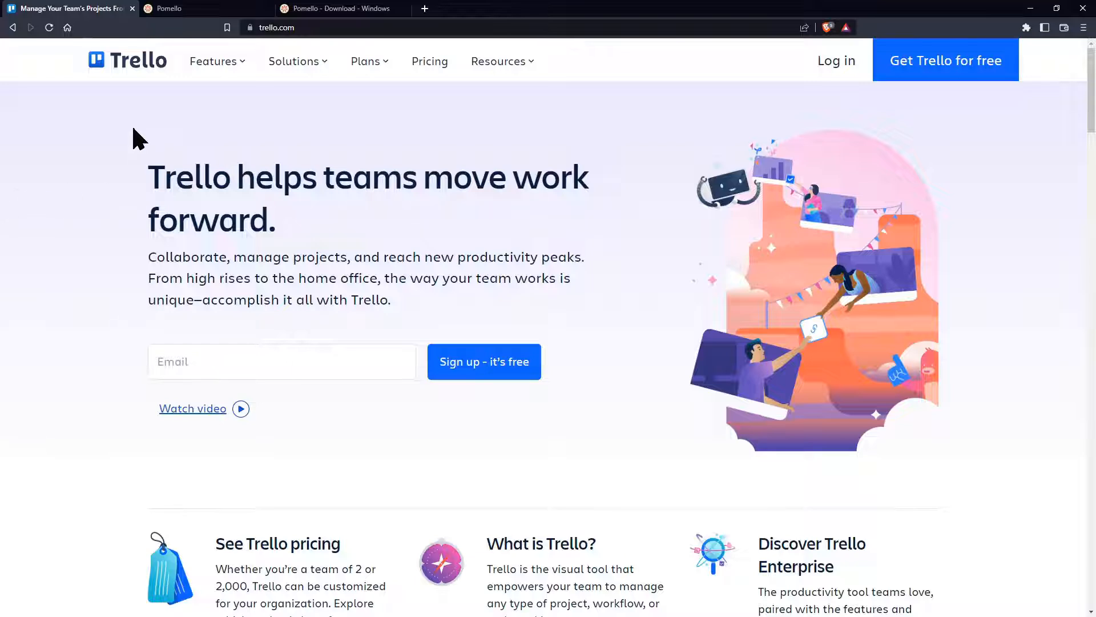
pyautogui.moveTo(126, 192)
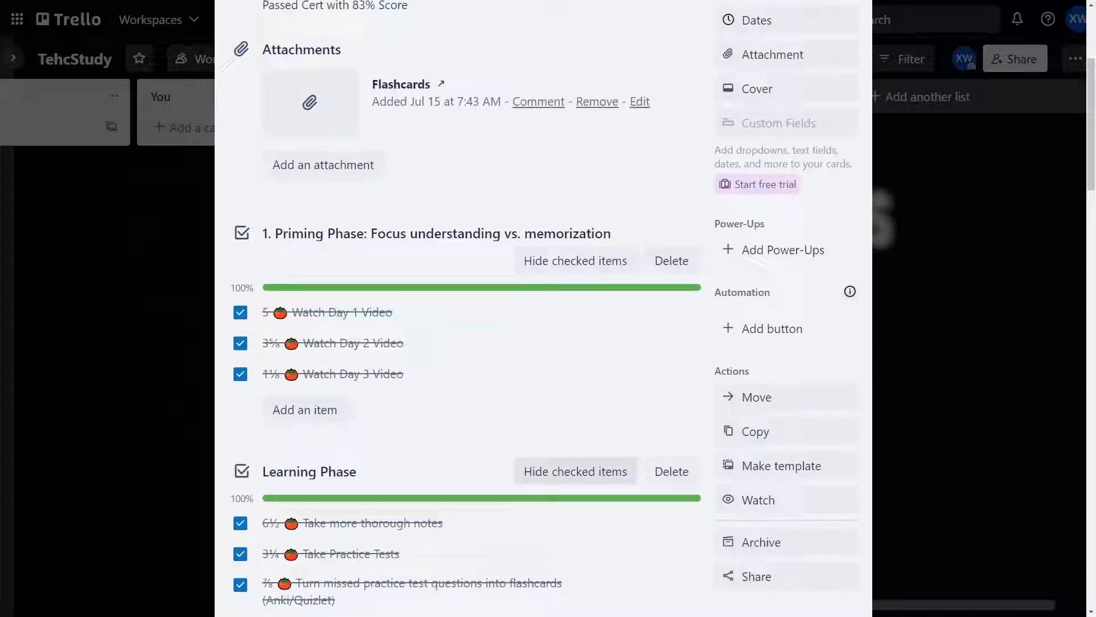
# Scroll the ITIL Cert card past its checklists to the Pomello log totaling 20h 33m
pyautogui.scroll(3)
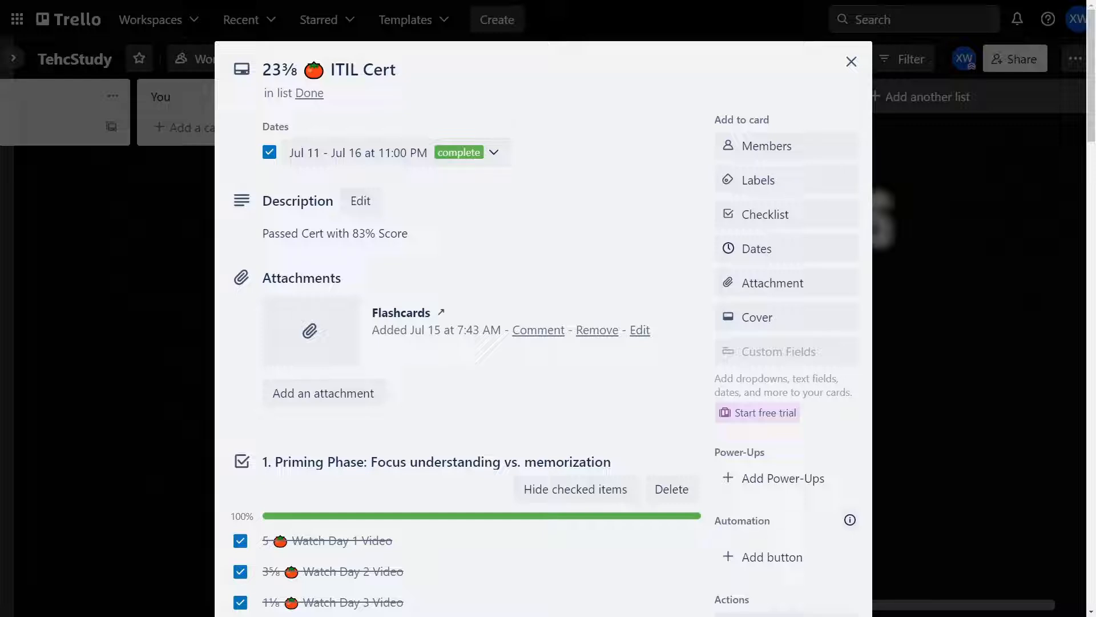
pyautogui.click(364, 69)
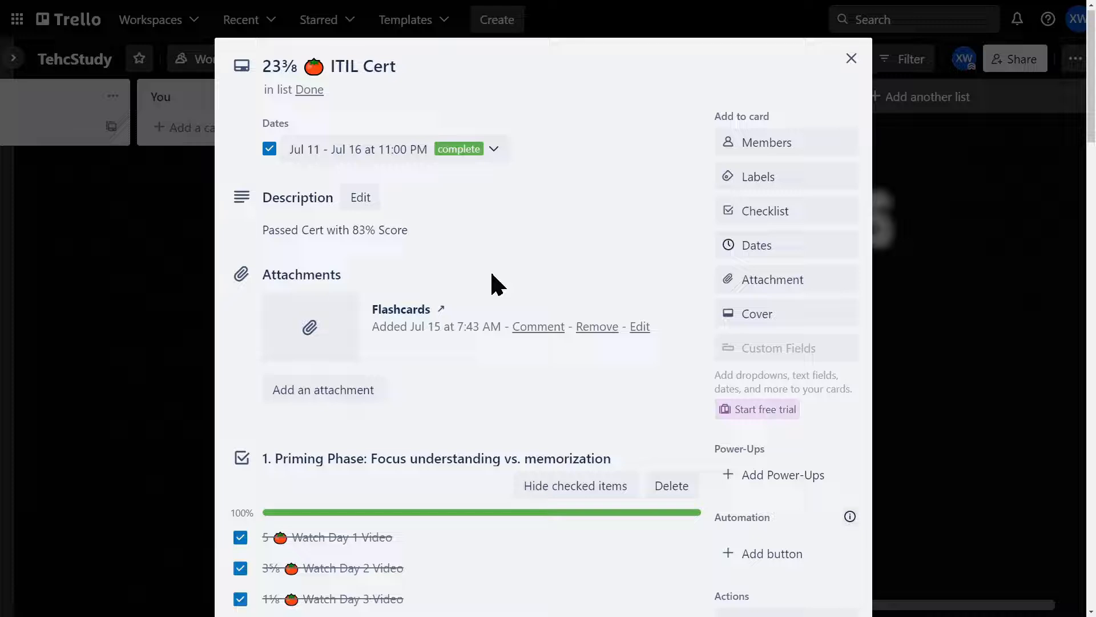
pyautogui.scroll(-3)
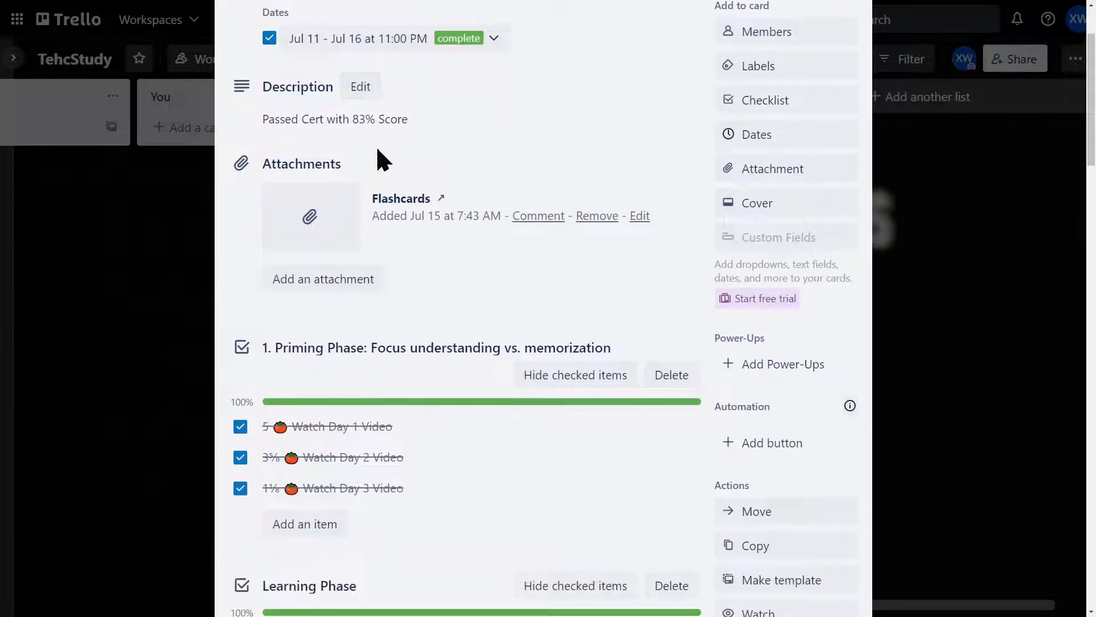
pyautogui.scroll(-3)
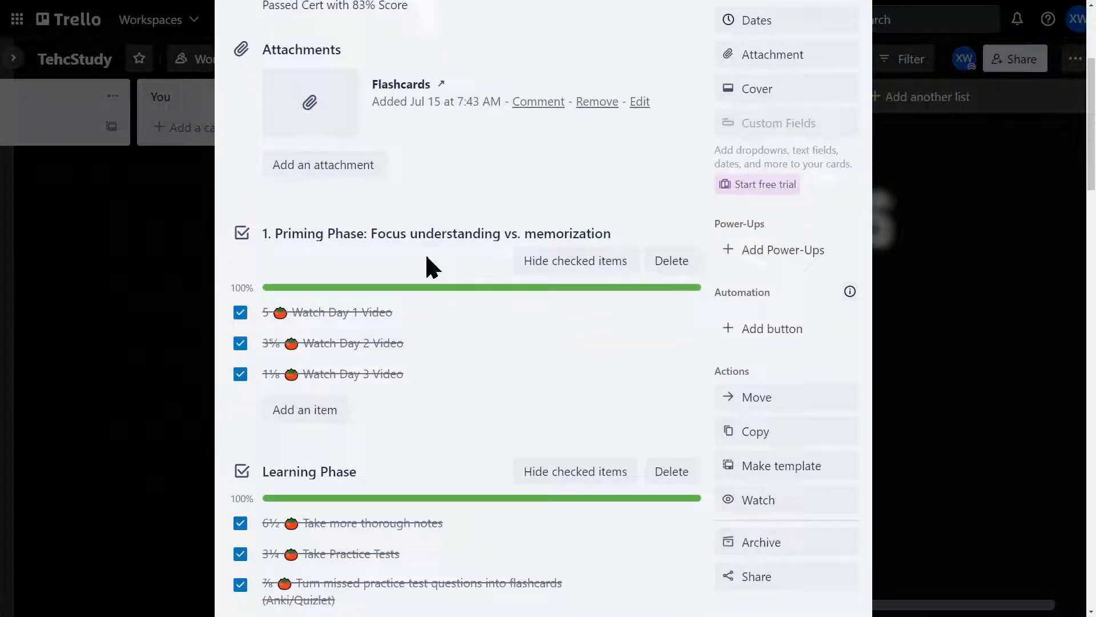
pyautogui.scroll(-3)
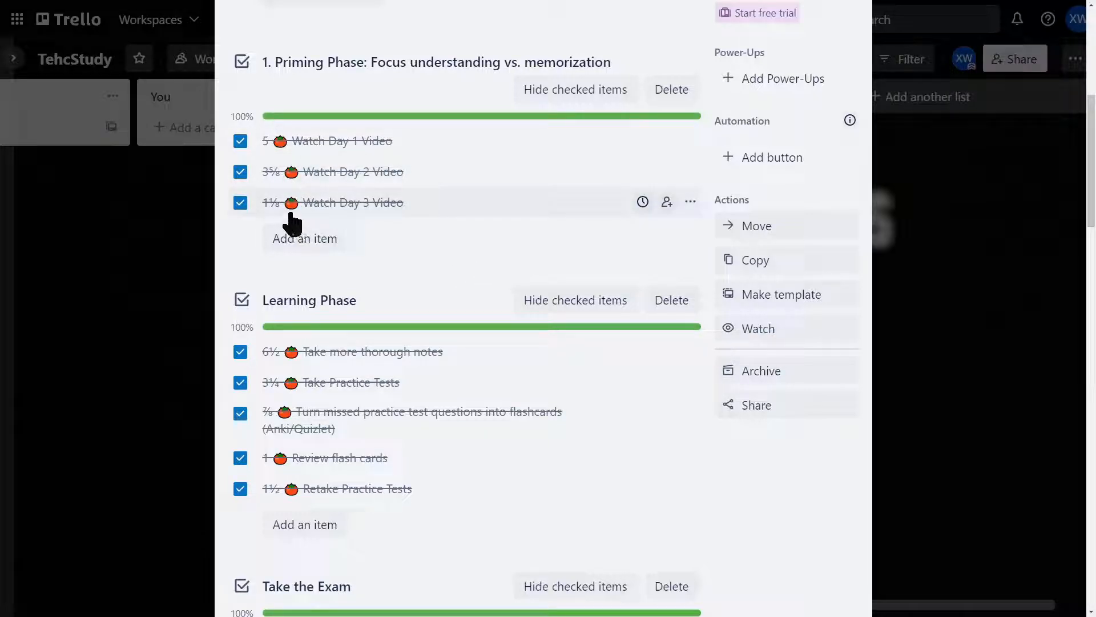
pyautogui.moveTo(201, 160)
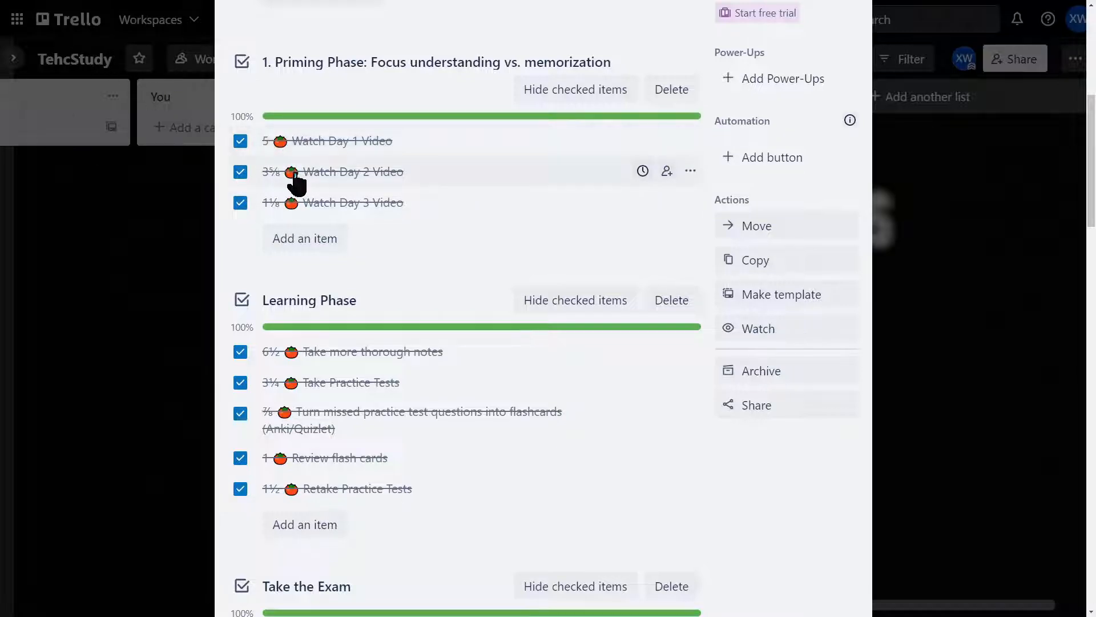
pyautogui.moveTo(251, 261)
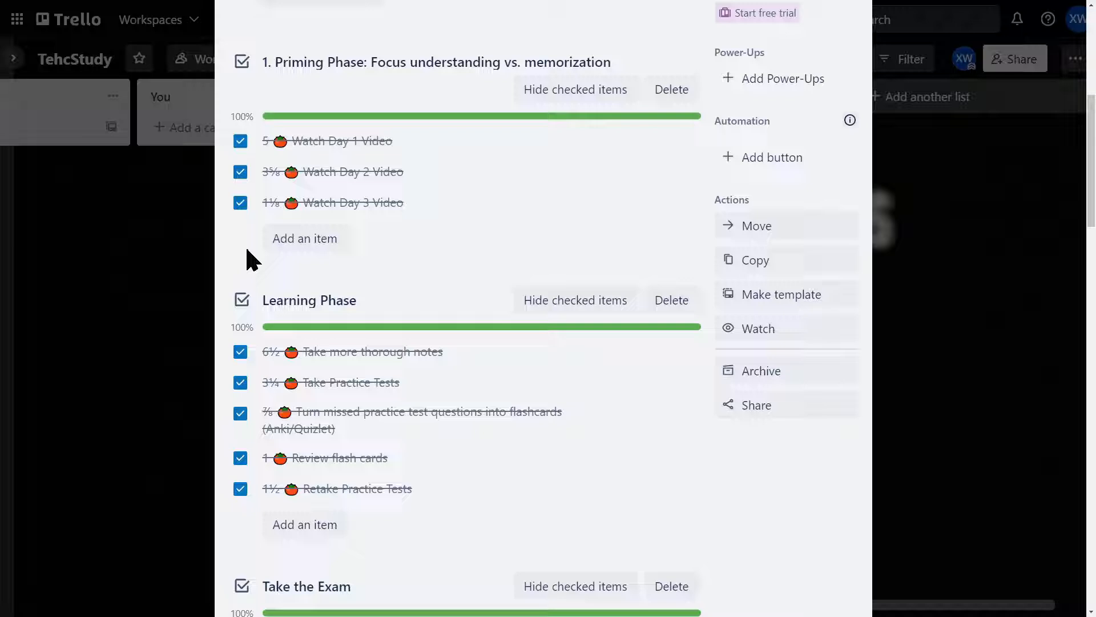
pyautogui.moveTo(271, 213)
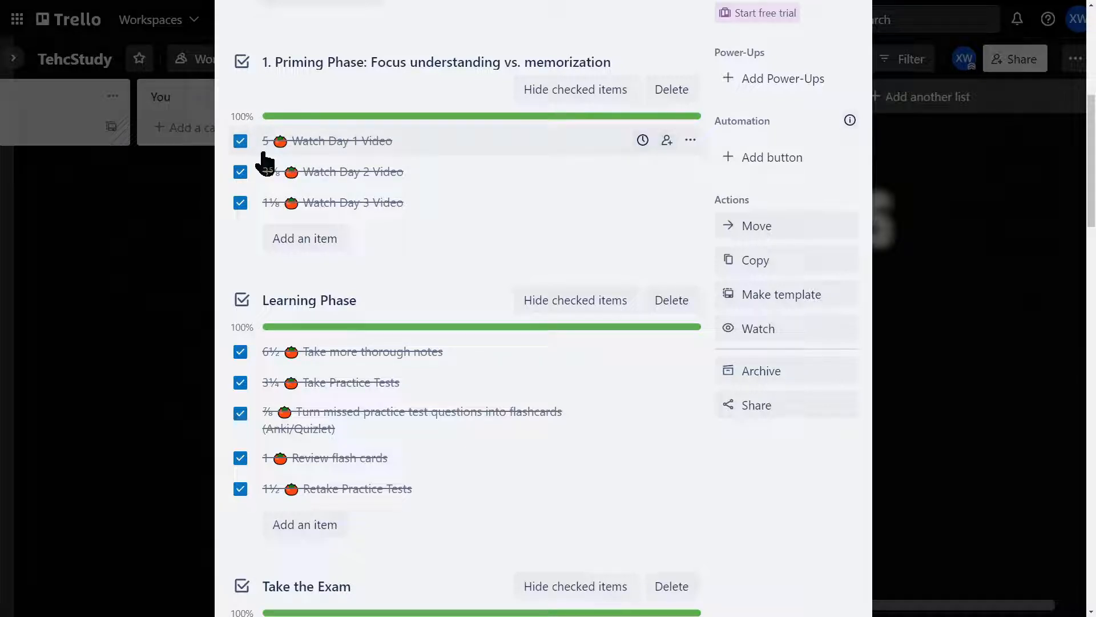
pyautogui.scroll(-3)
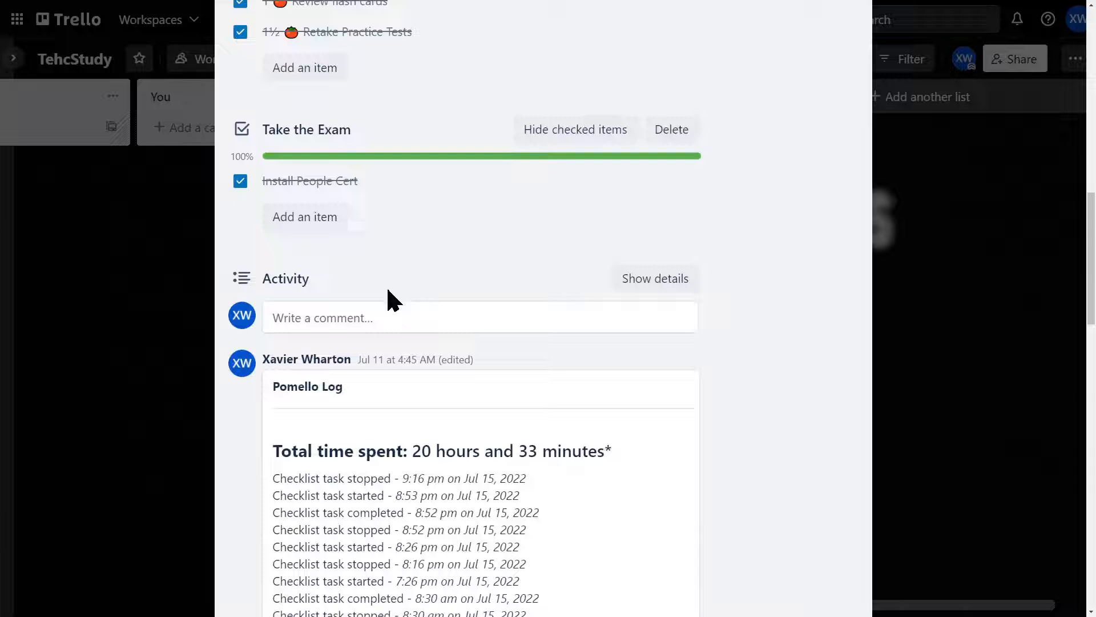
pyautogui.scroll(-3)
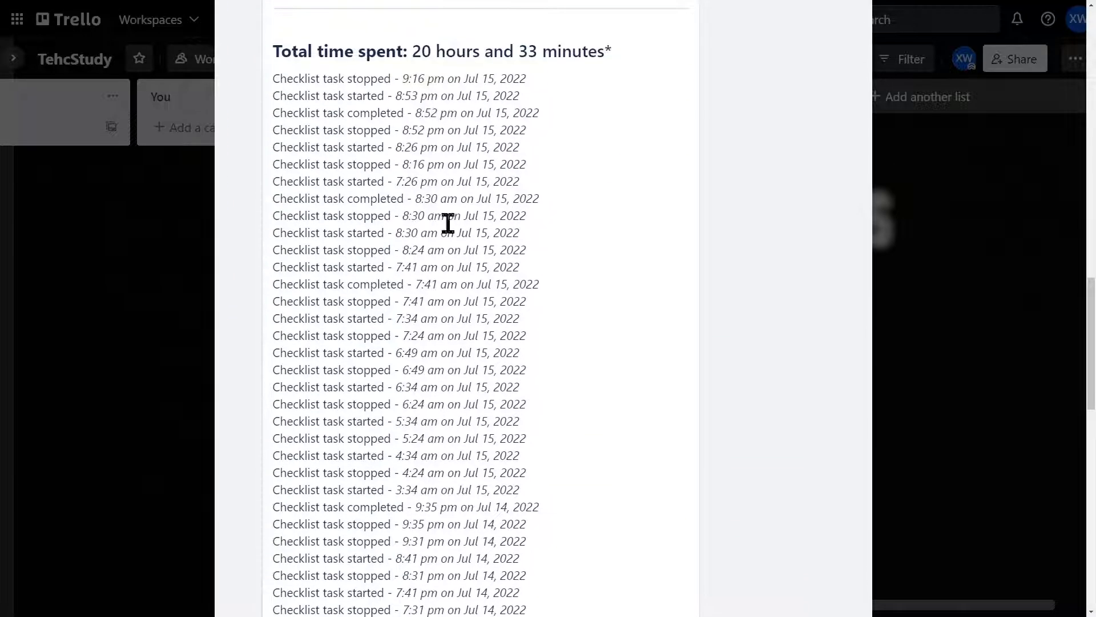
pyautogui.moveTo(356, 116)
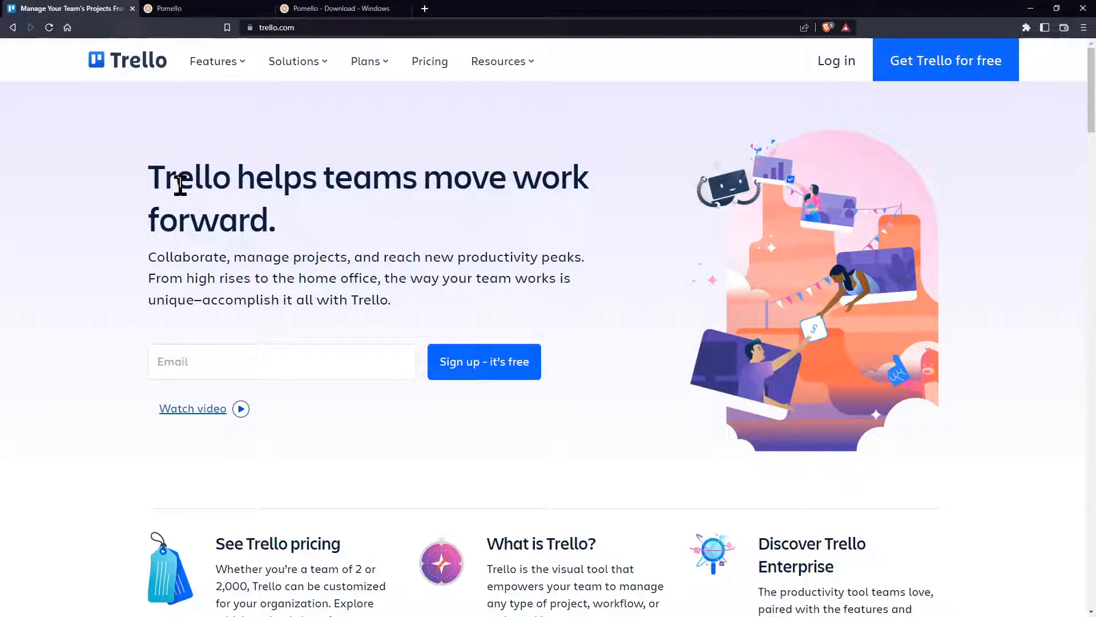
pyautogui.moveTo(905, 70)
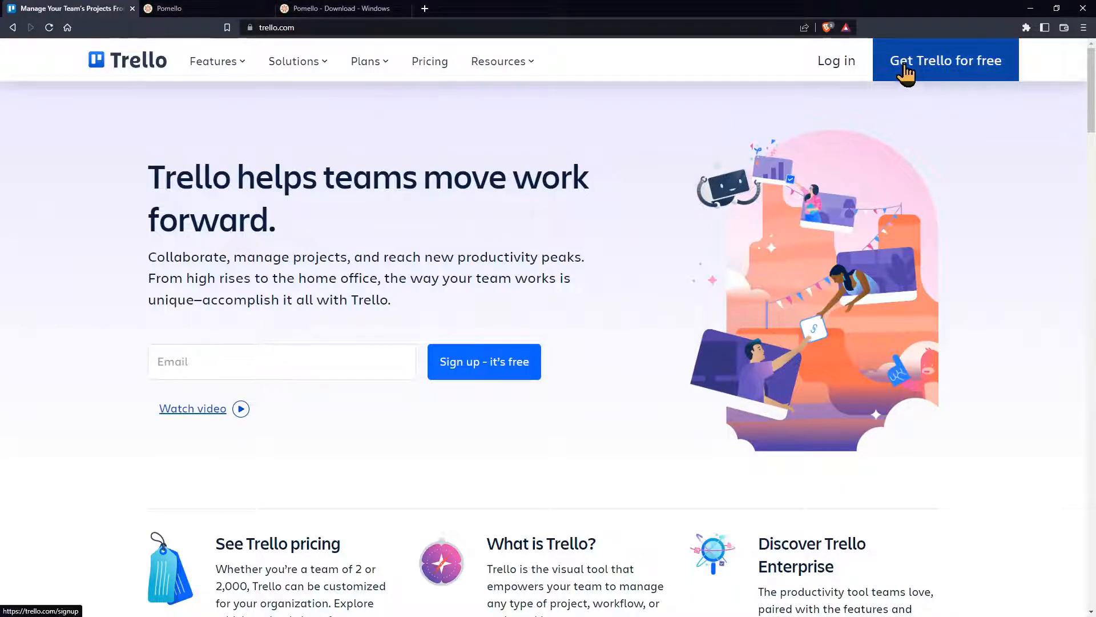
# Open the free sign-up page from 'Get Trello for free' on trello.com
pyautogui.click(946, 60)
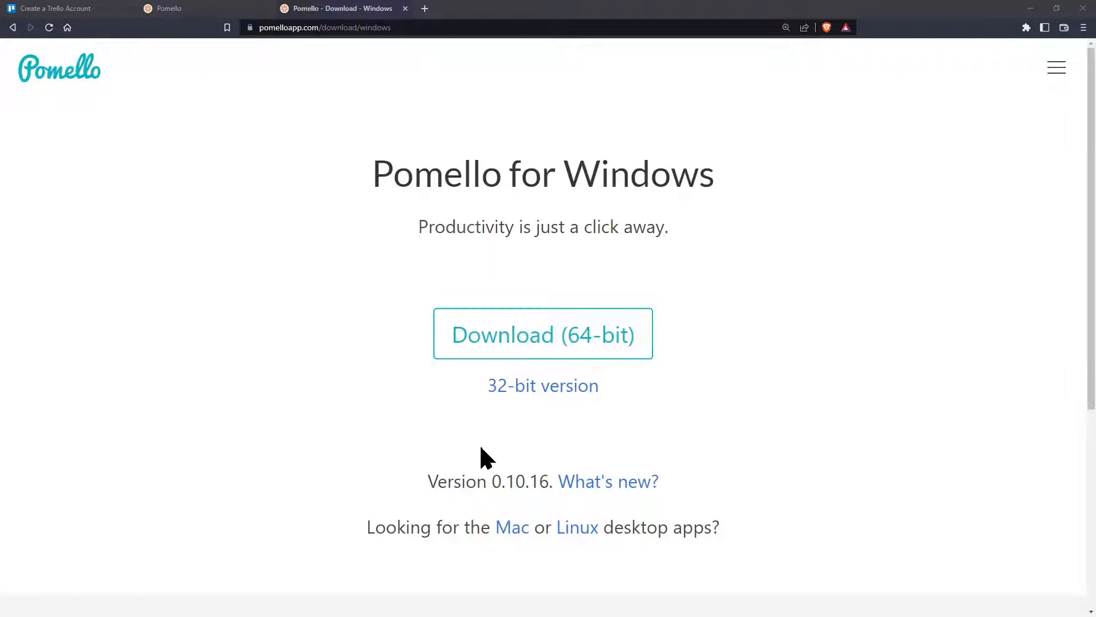
pyautogui.moveTo(514, 531)
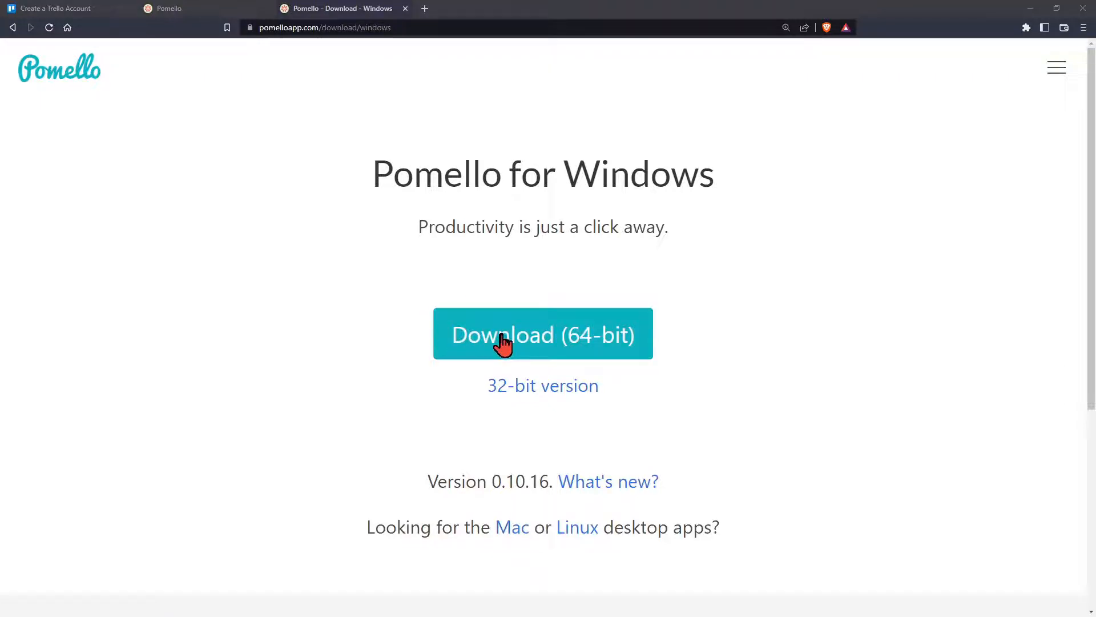
# Save the 64-bit Pomello 0.10.16 installer to Downloads and open the Pomello sign-up page
pyautogui.click(543, 334)
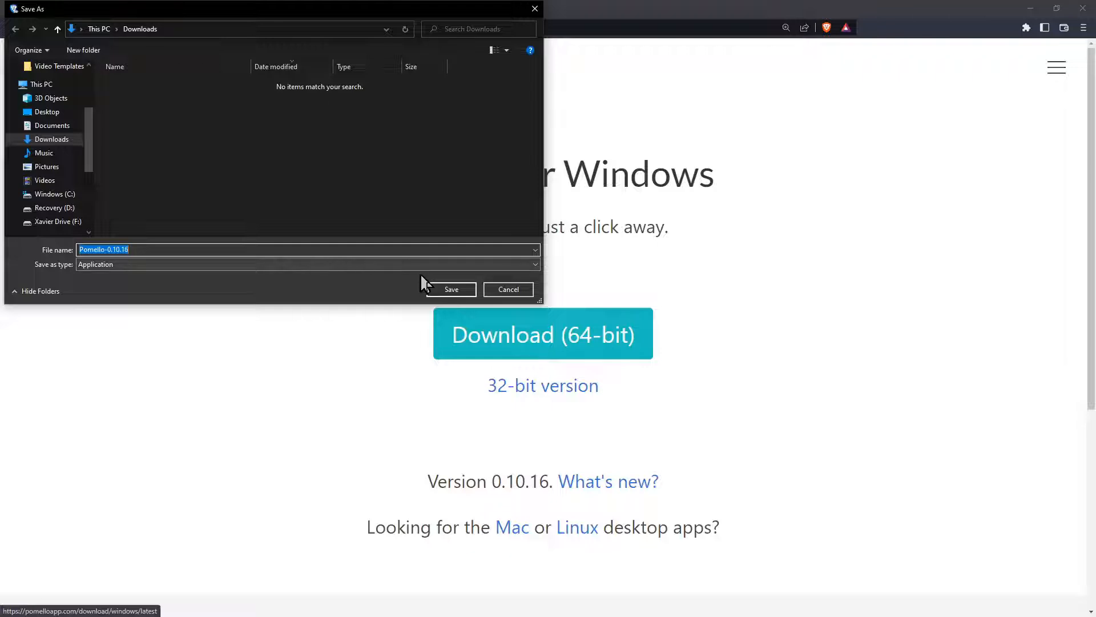
pyautogui.click(450, 289)
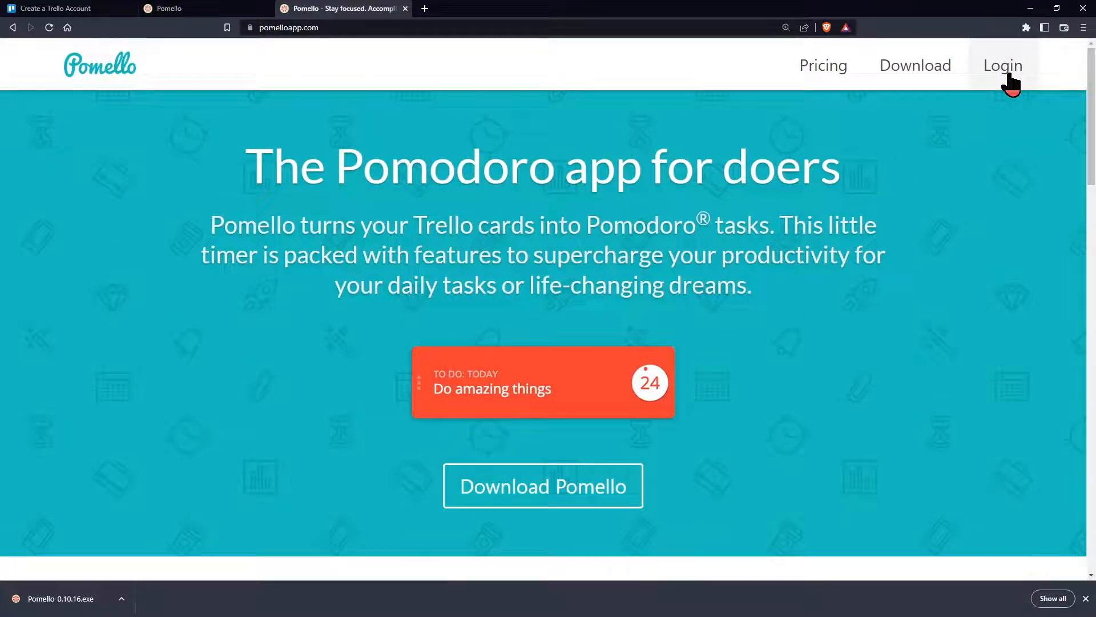
pyautogui.click(1002, 65)
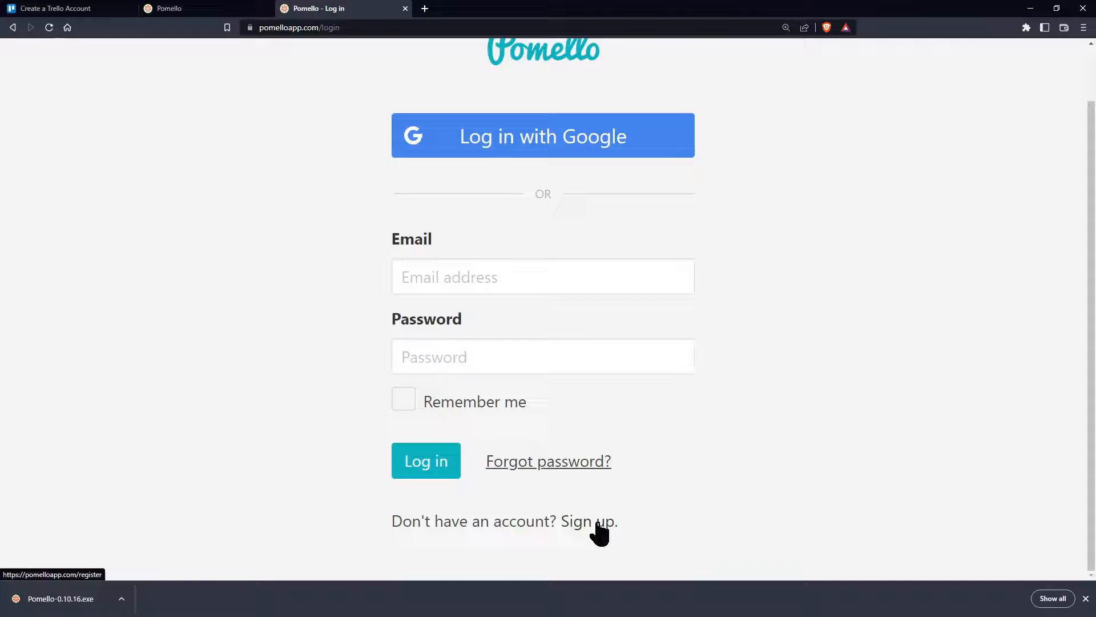
pyautogui.click(597, 521)
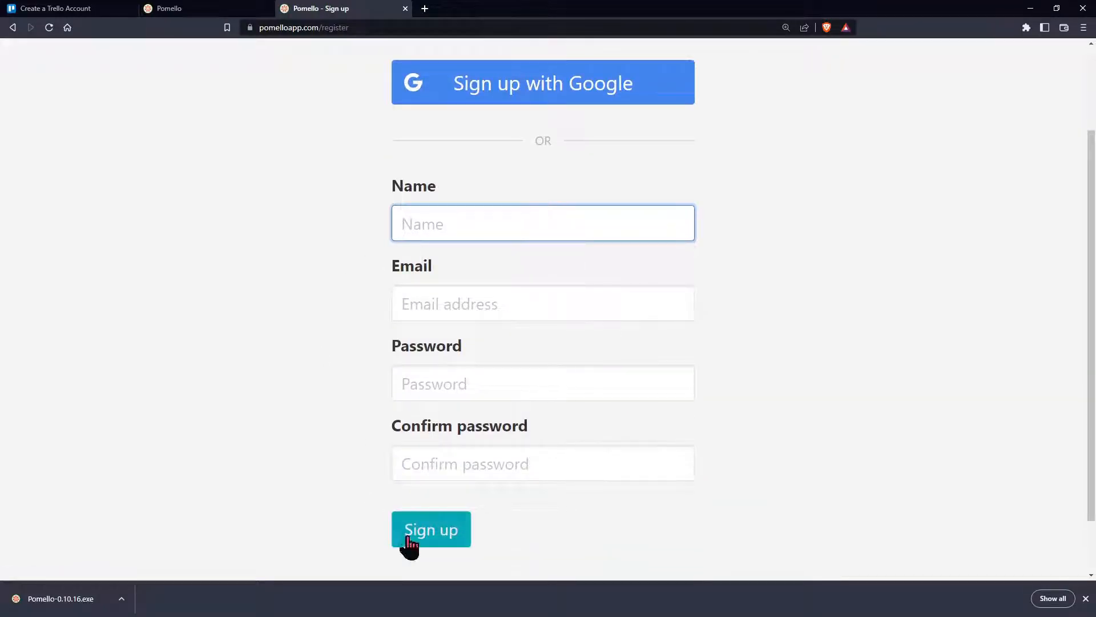
pyautogui.moveTo(504, 536)
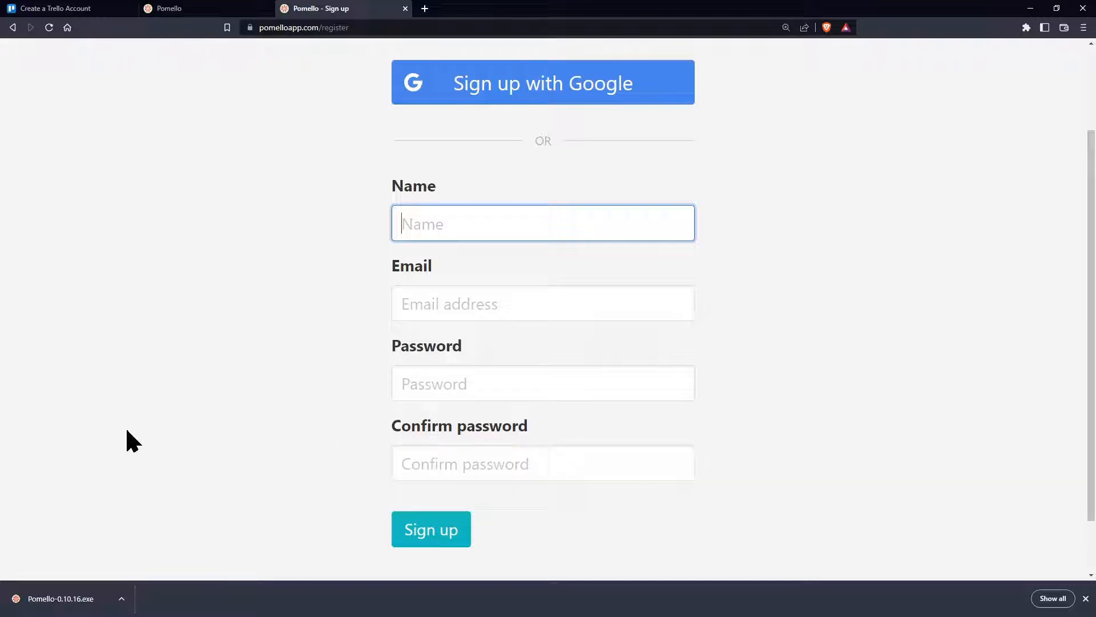
pyautogui.click(121, 599)
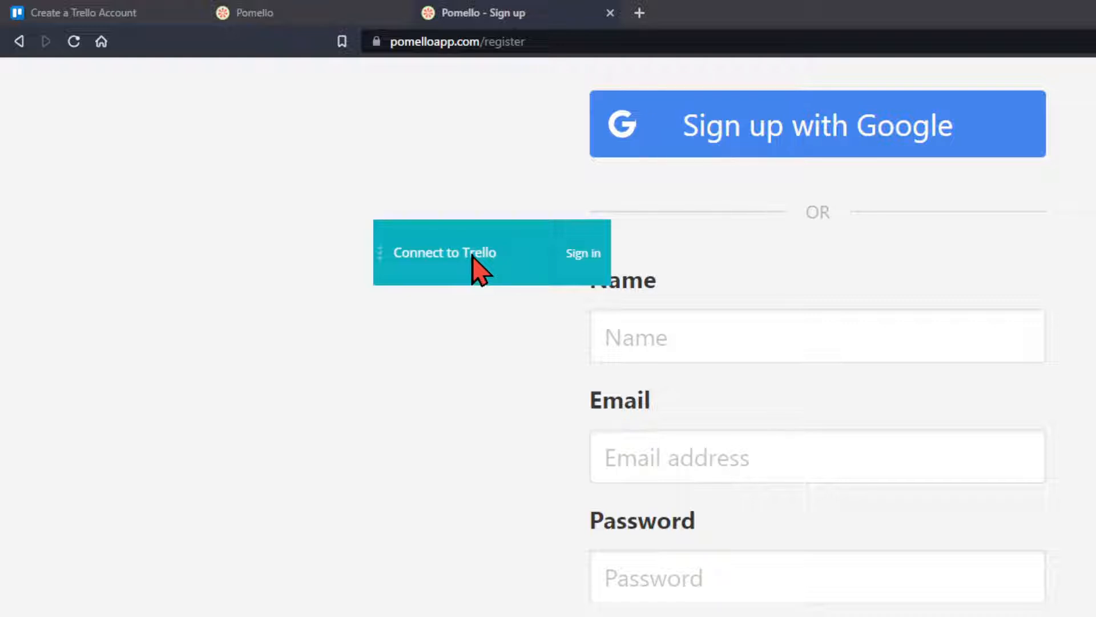
pyautogui.moveTo(699, 273)
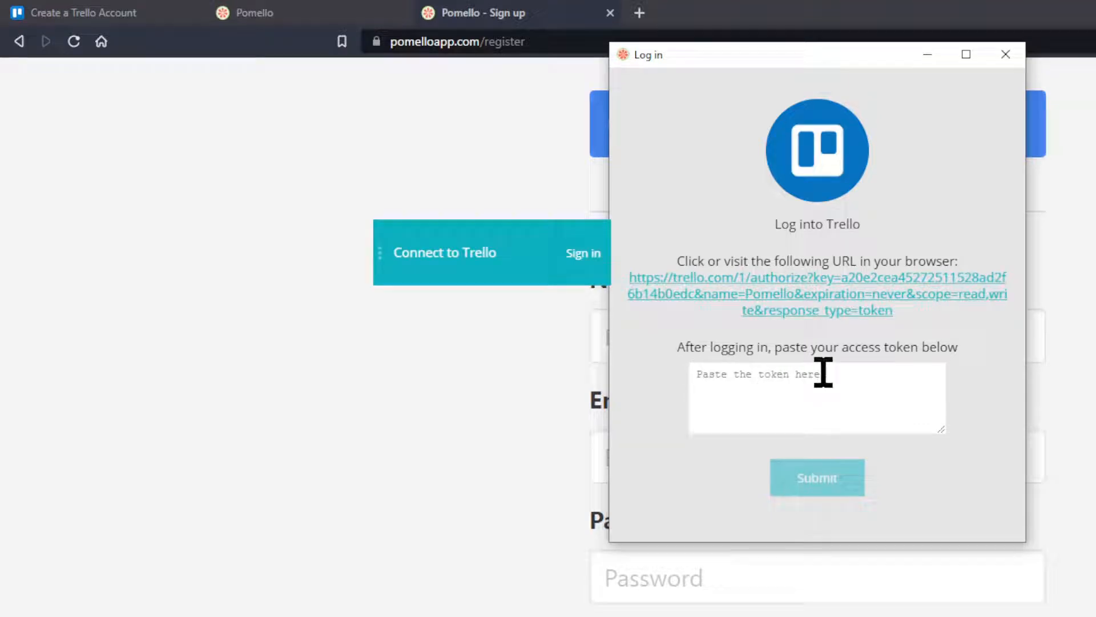
pyautogui.moveTo(977, 458)
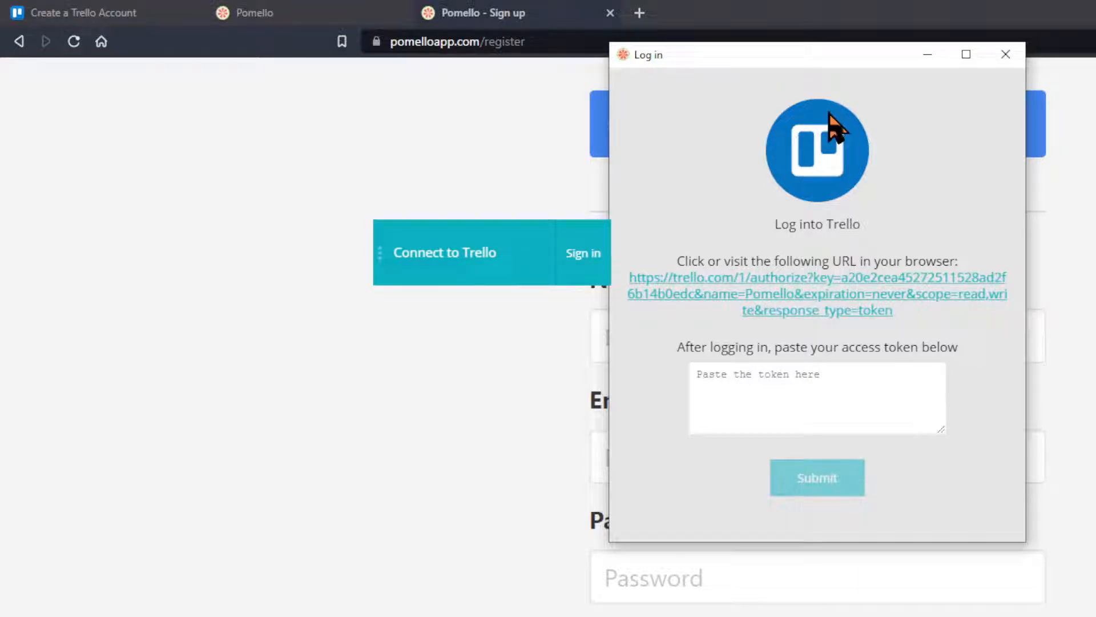
pyautogui.moveTo(663, 115)
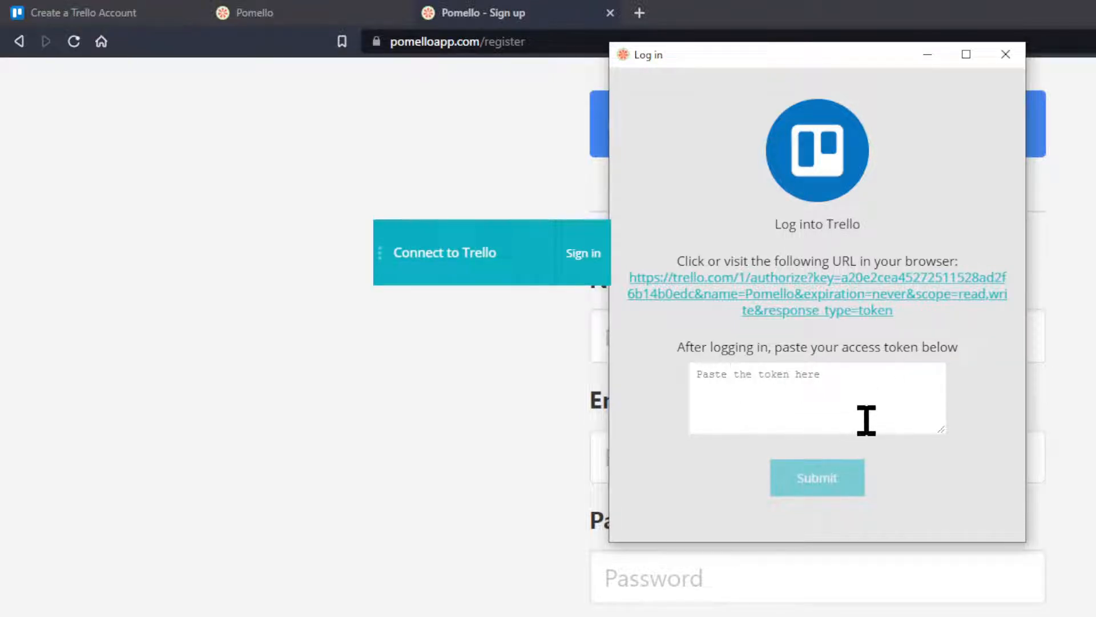
pyautogui.moveTo(914, 419)
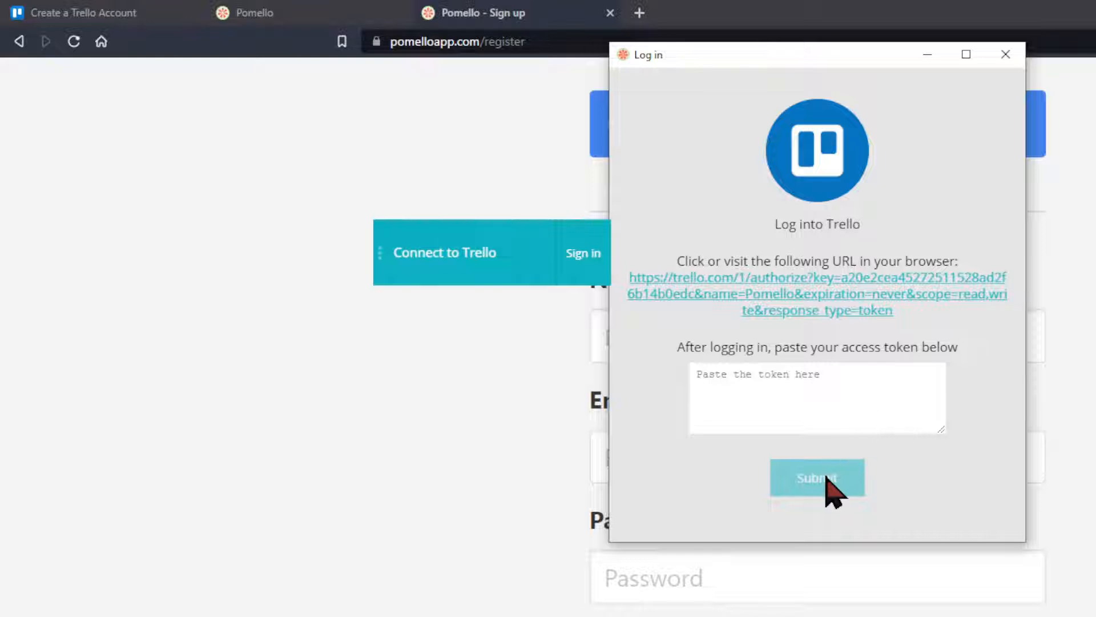
# Log in on Trello's authorization page and allow Pomello access to reveal the token
pyautogui.click(816, 293)
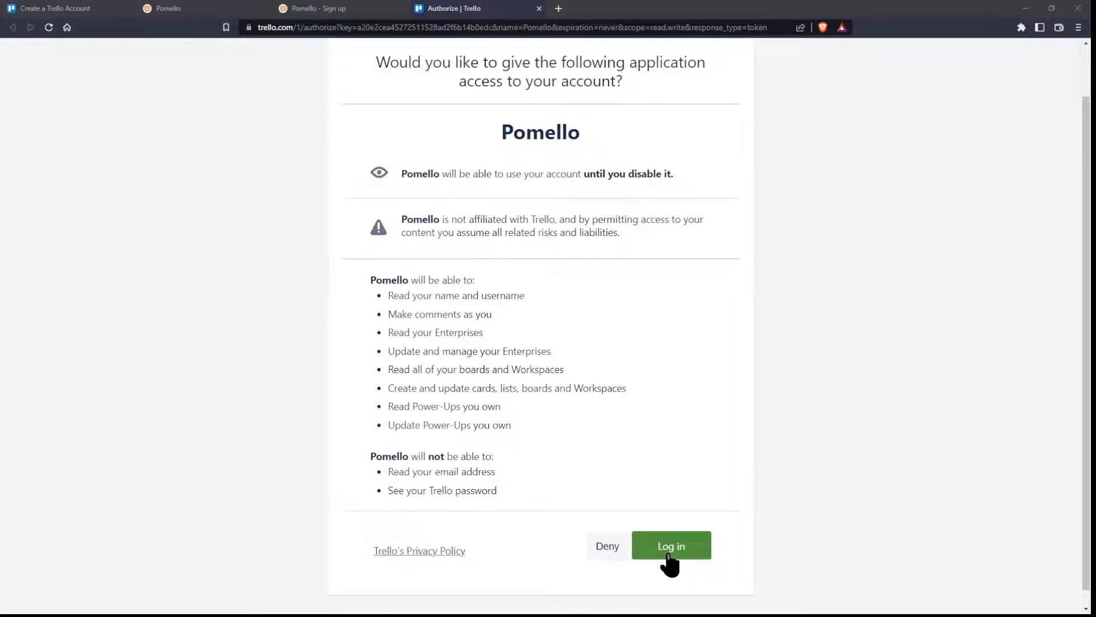
pyautogui.click(670, 546)
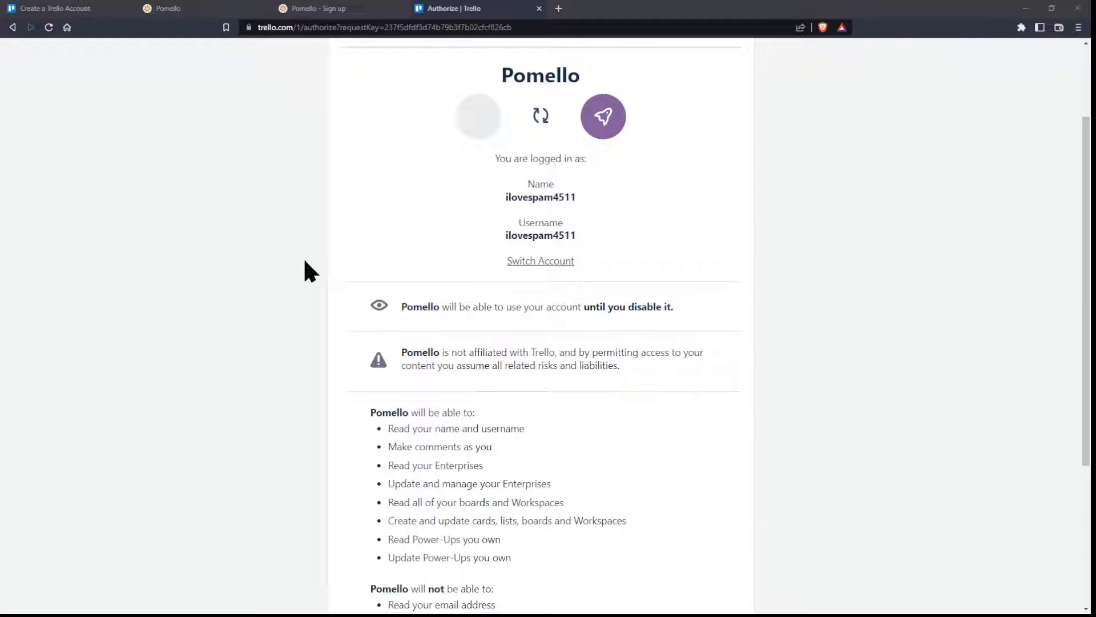
pyautogui.moveTo(541, 278)
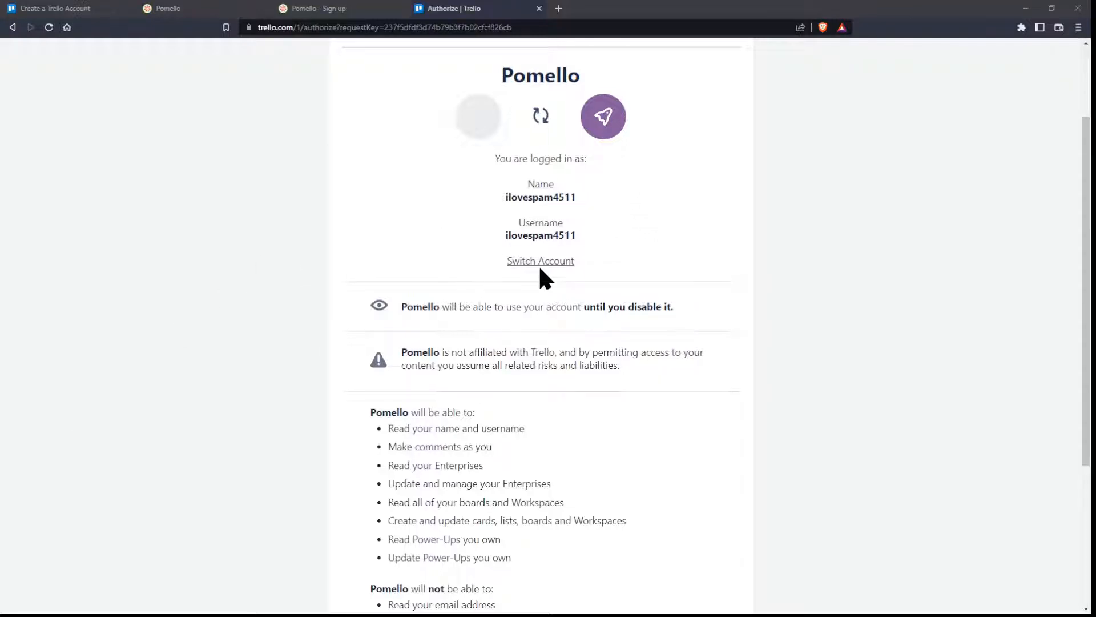
pyautogui.scroll(-3)
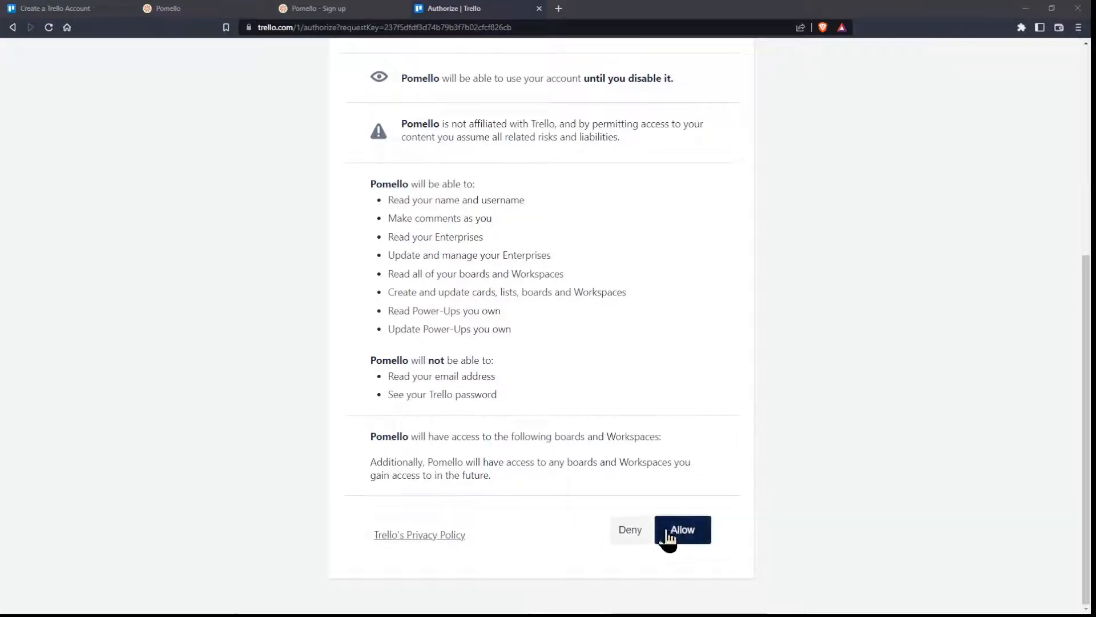
pyautogui.click(682, 529)
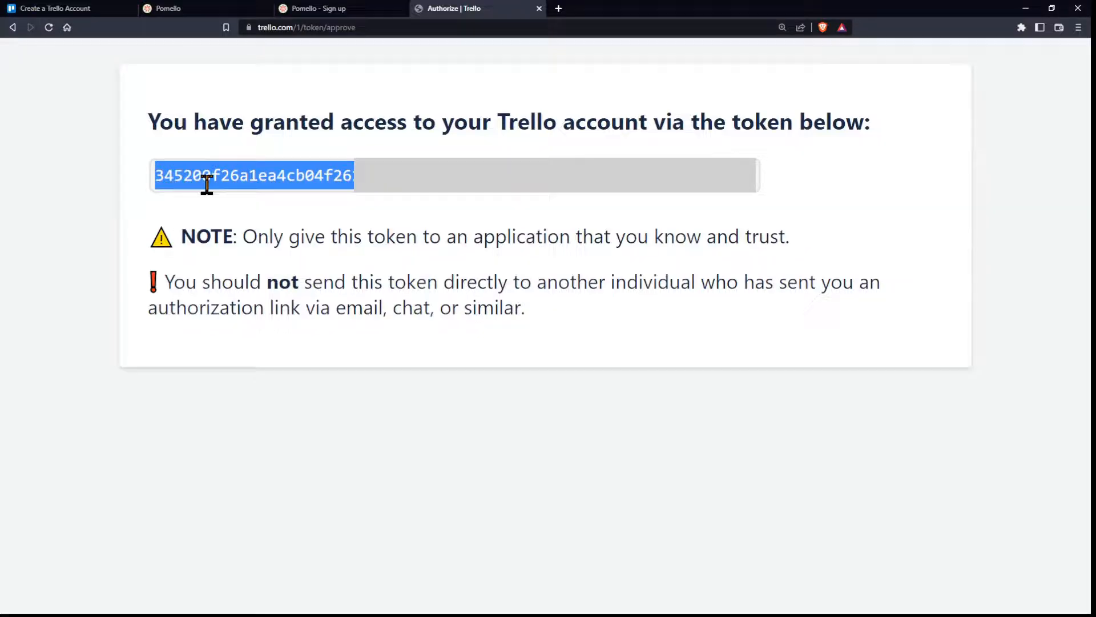
# Paste the access token into Pomello's Log in window and submit it
pyautogui.click(59, 9)
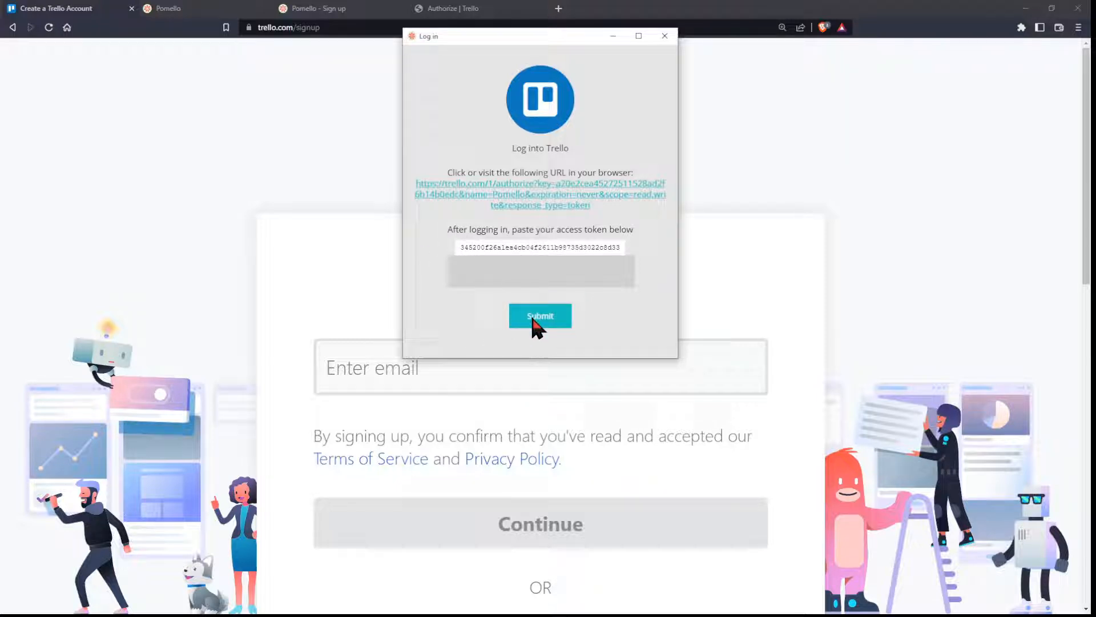
pyautogui.click(539, 316)
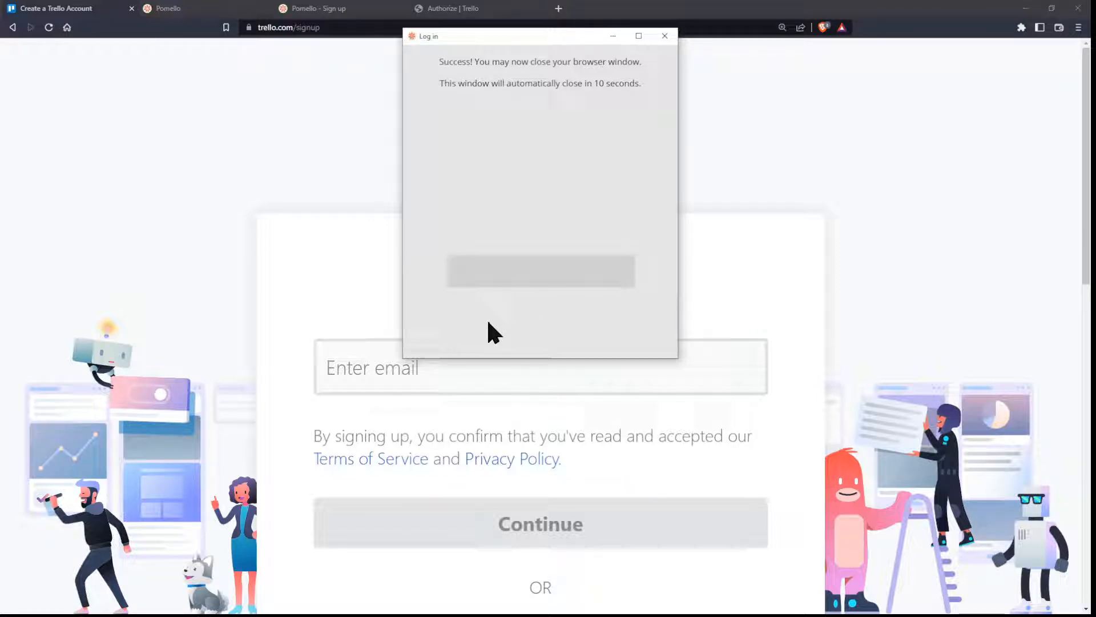
pyautogui.moveTo(281, 295)
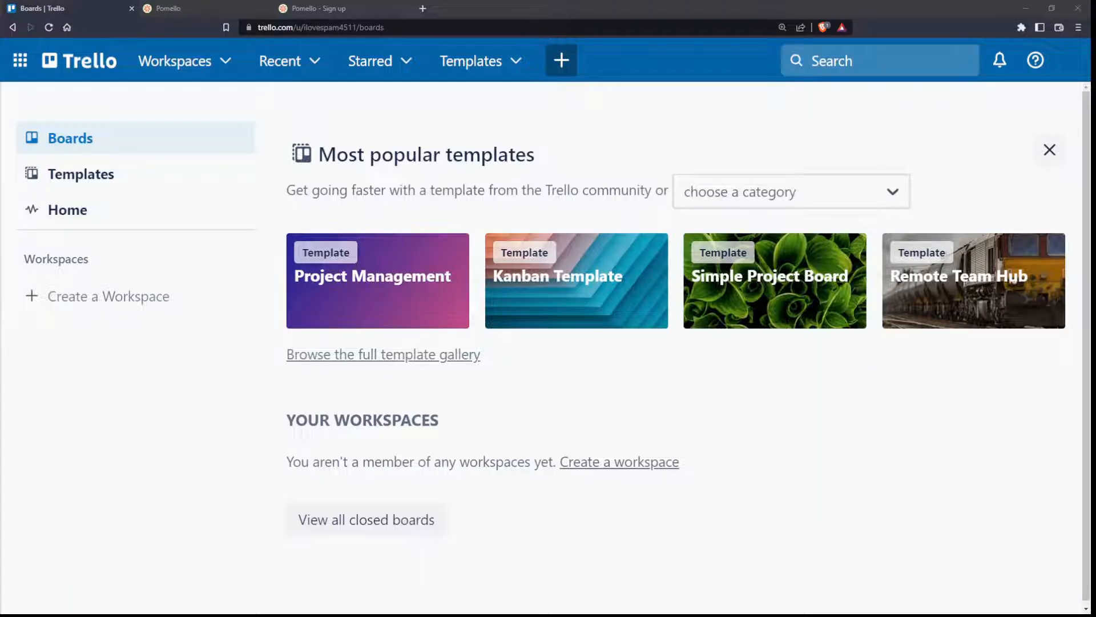
pyautogui.moveTo(6, 488)
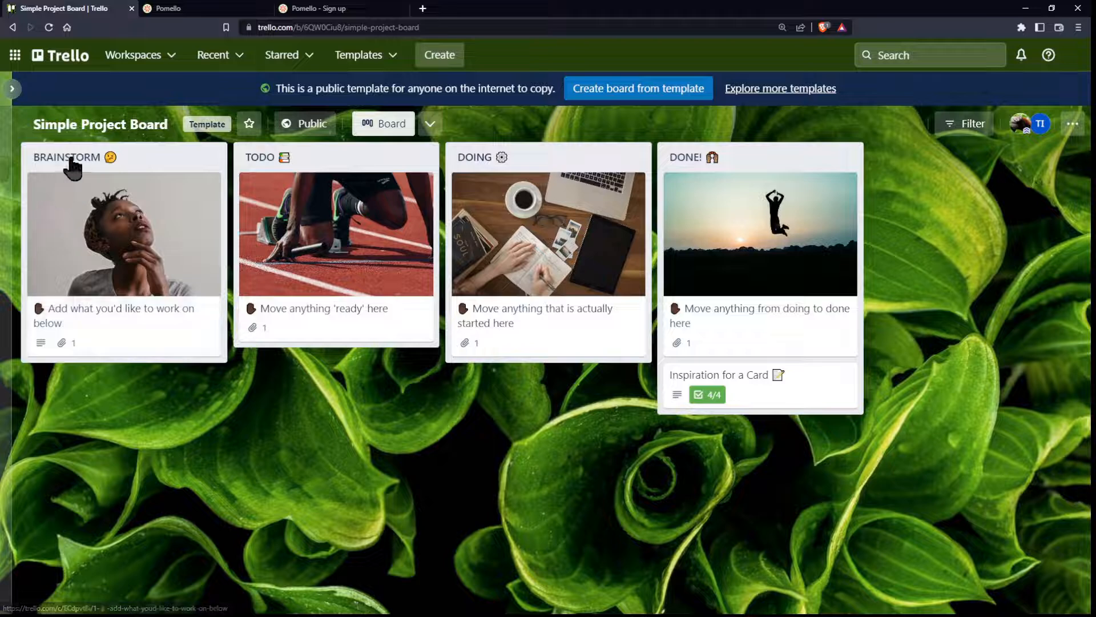
pyautogui.moveTo(355, 165)
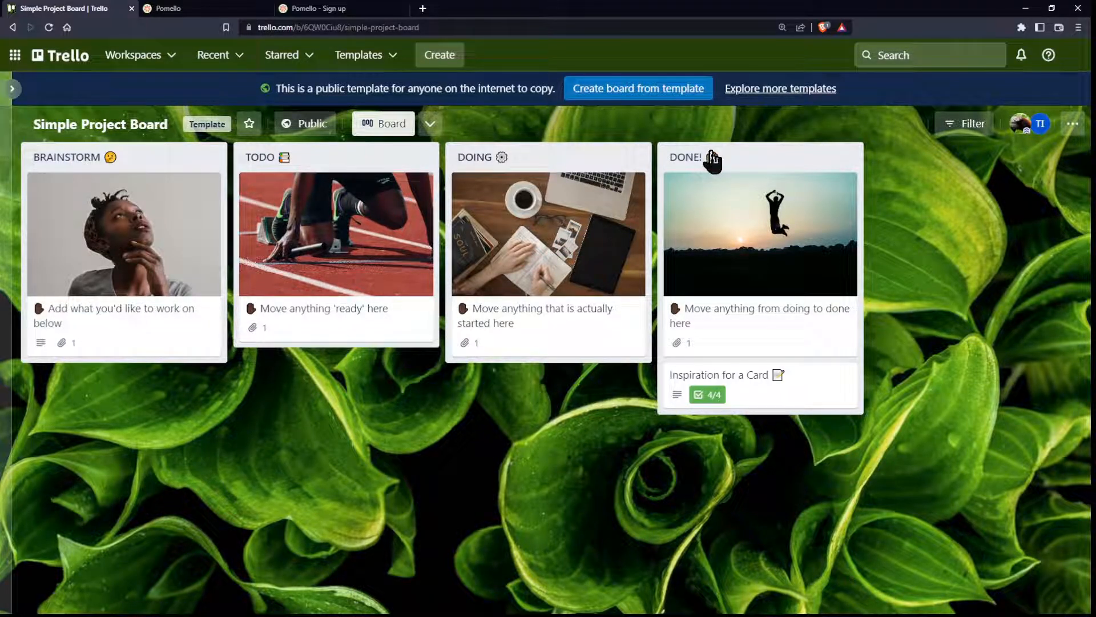
pyautogui.moveTo(629, 103)
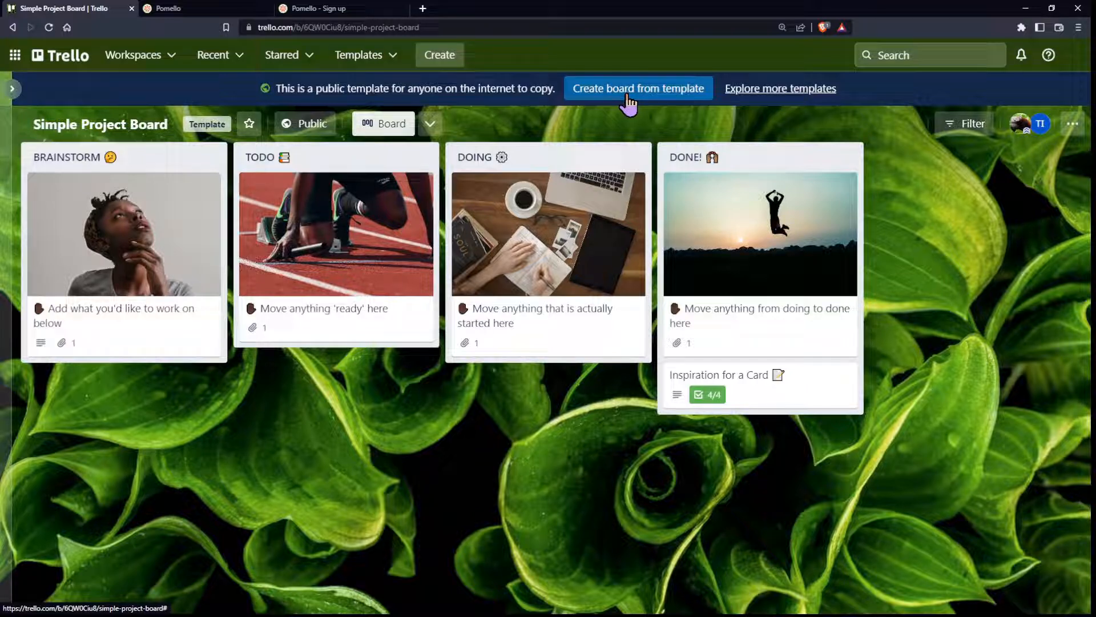
# Create a board titled 'Demo Board' from the Simple Project Board template
pyautogui.click(638, 88)
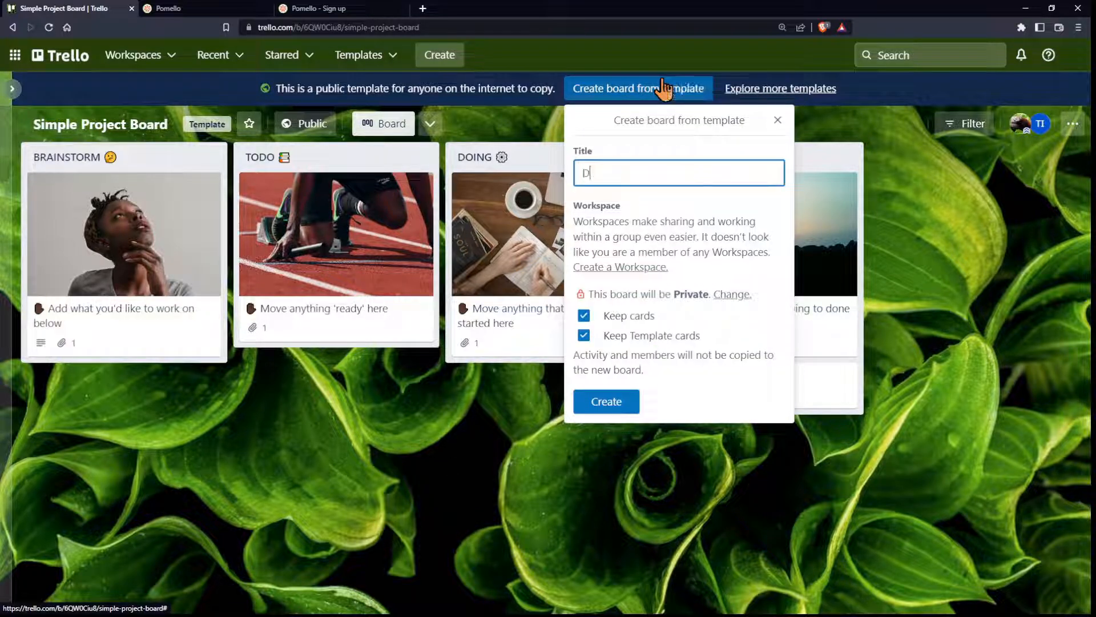
pyautogui.write('emo Board')
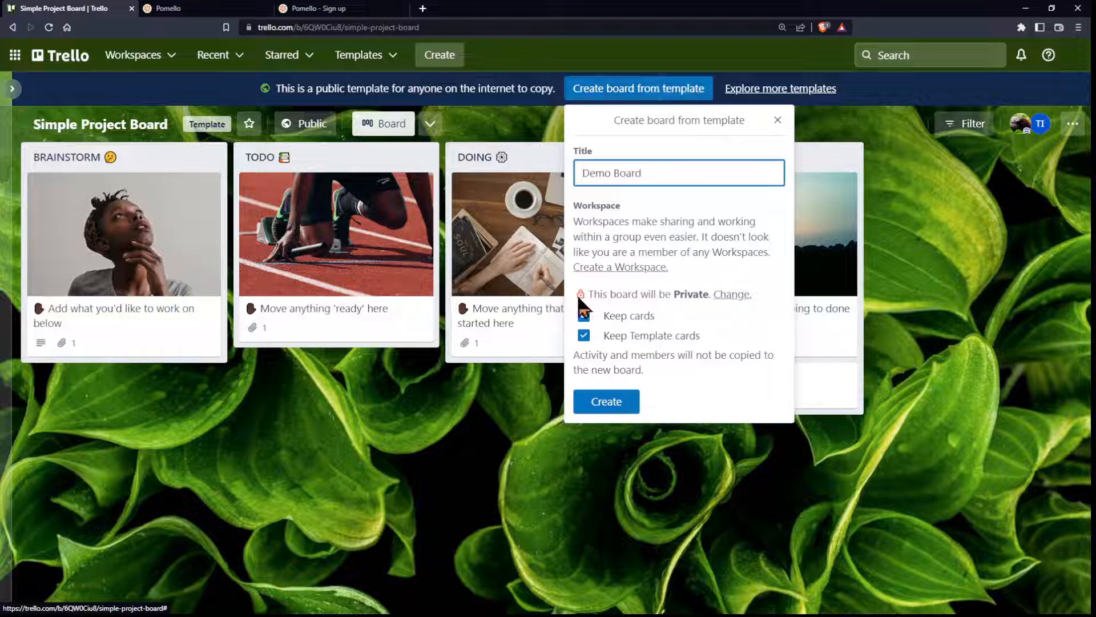
pyautogui.click(583, 315)
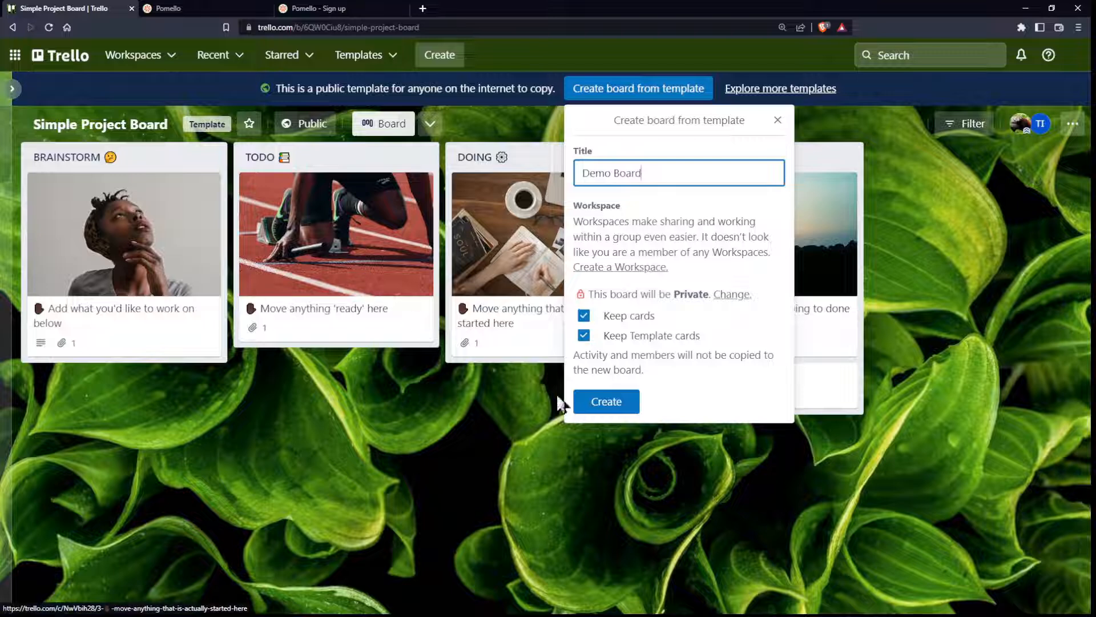
pyautogui.click(605, 401)
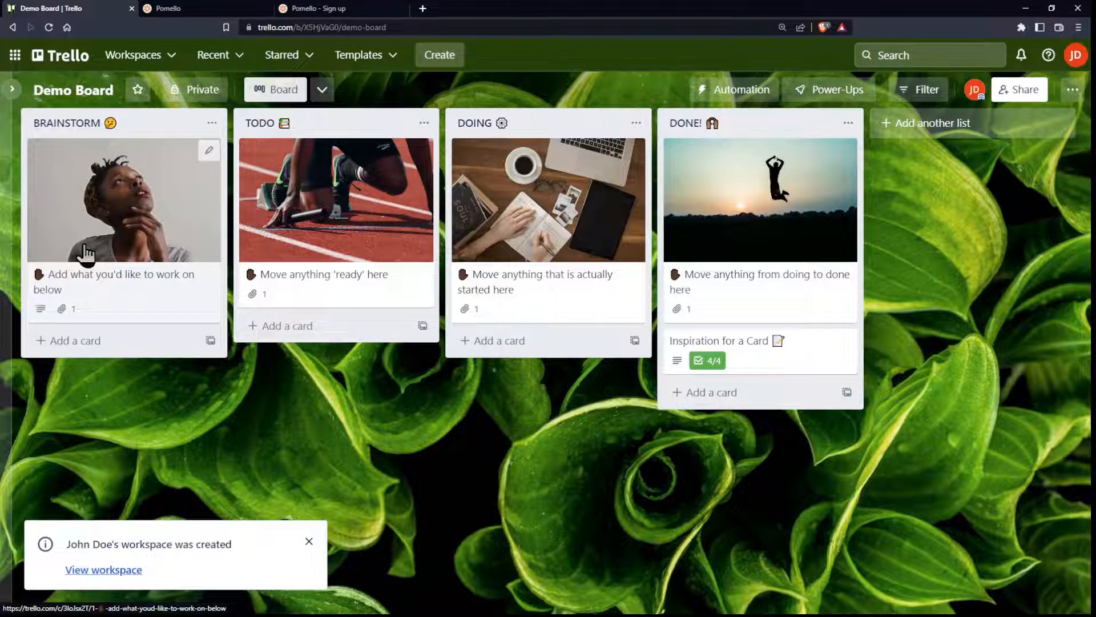
# Add cards Brainstorm 1, To Do One and Doing Something to BRAINSTORM, TODO and DOING
pyautogui.click(75, 340)
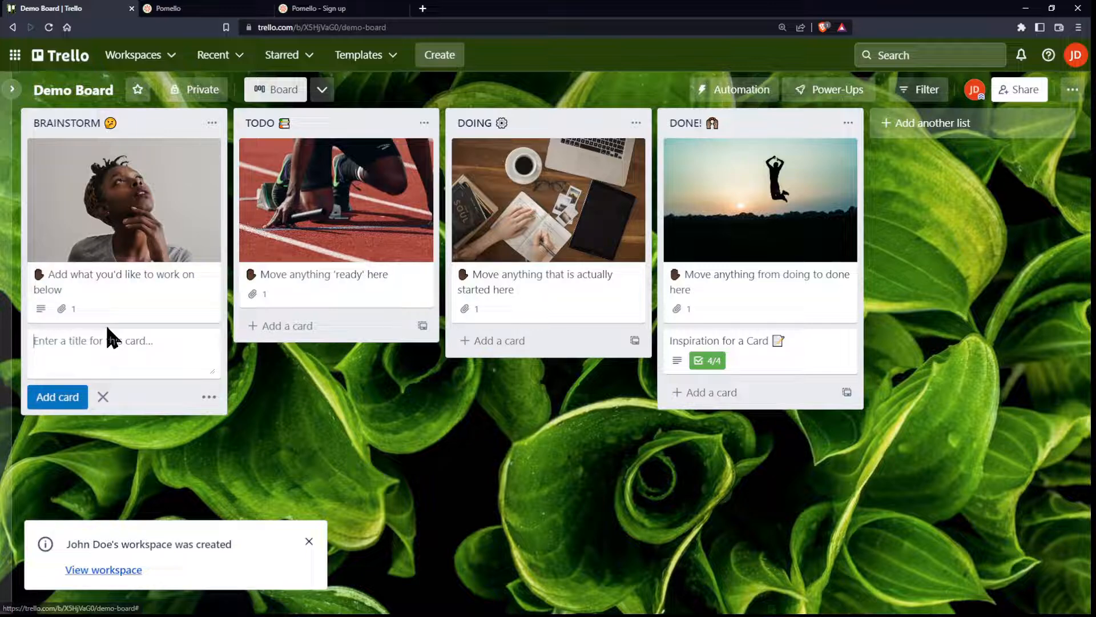
pyautogui.write('Brain')
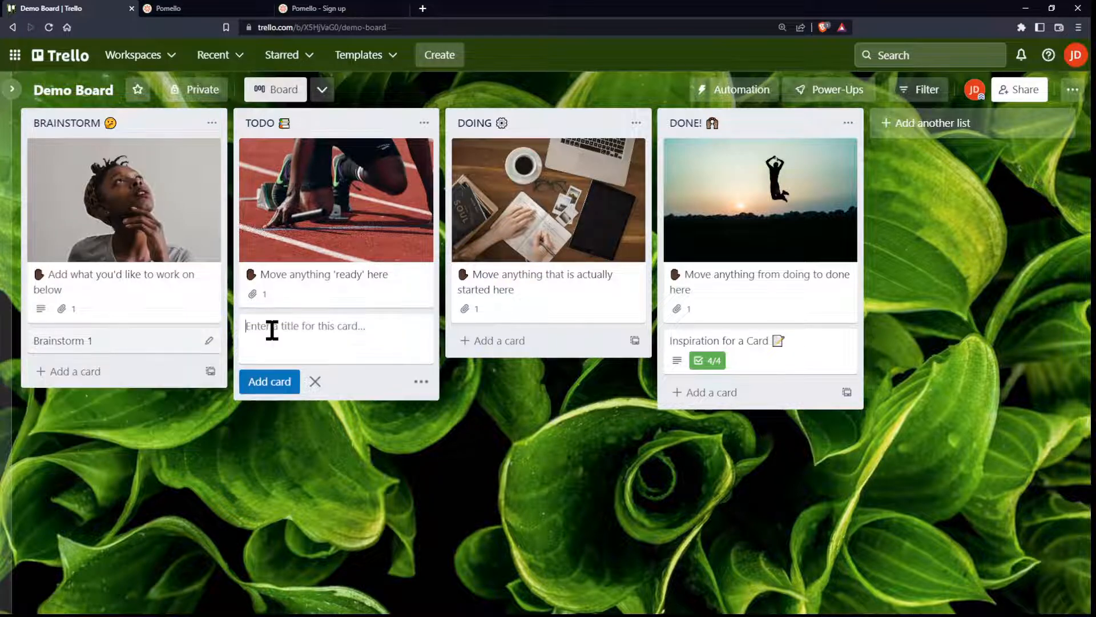
pyautogui.write('To D')
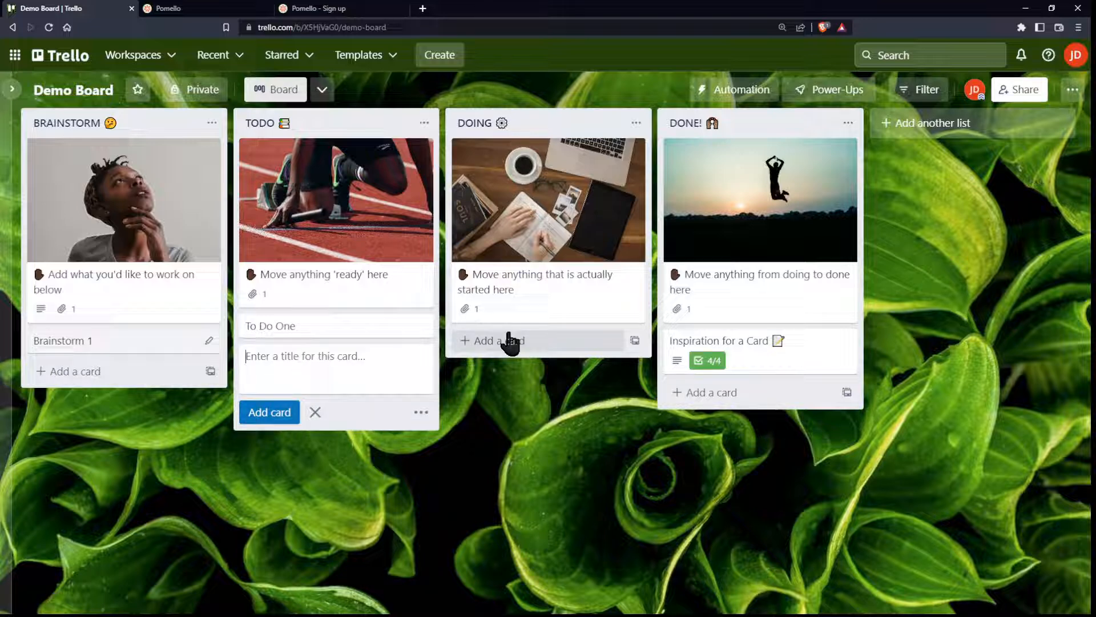
pyautogui.click(497, 340)
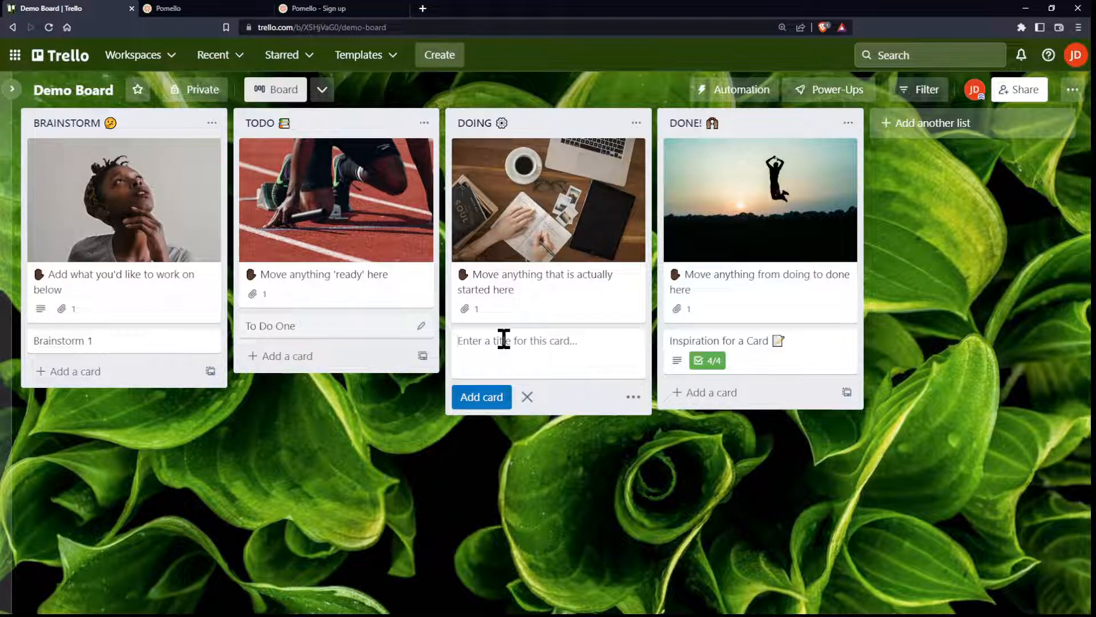
pyautogui.write('Doing Something')
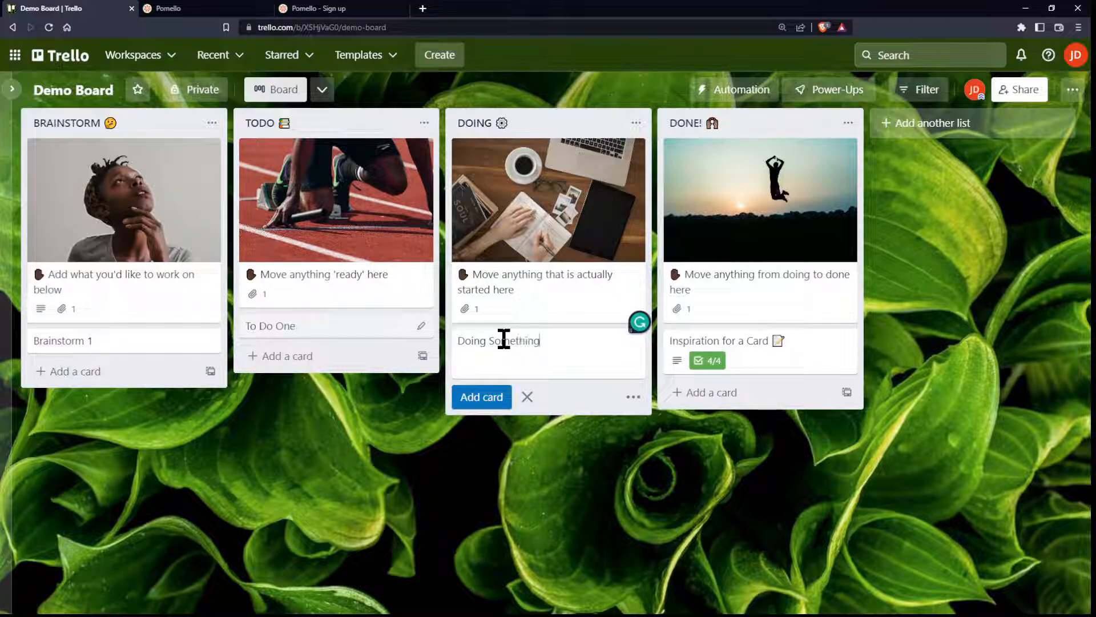
pyautogui.click(480, 396)
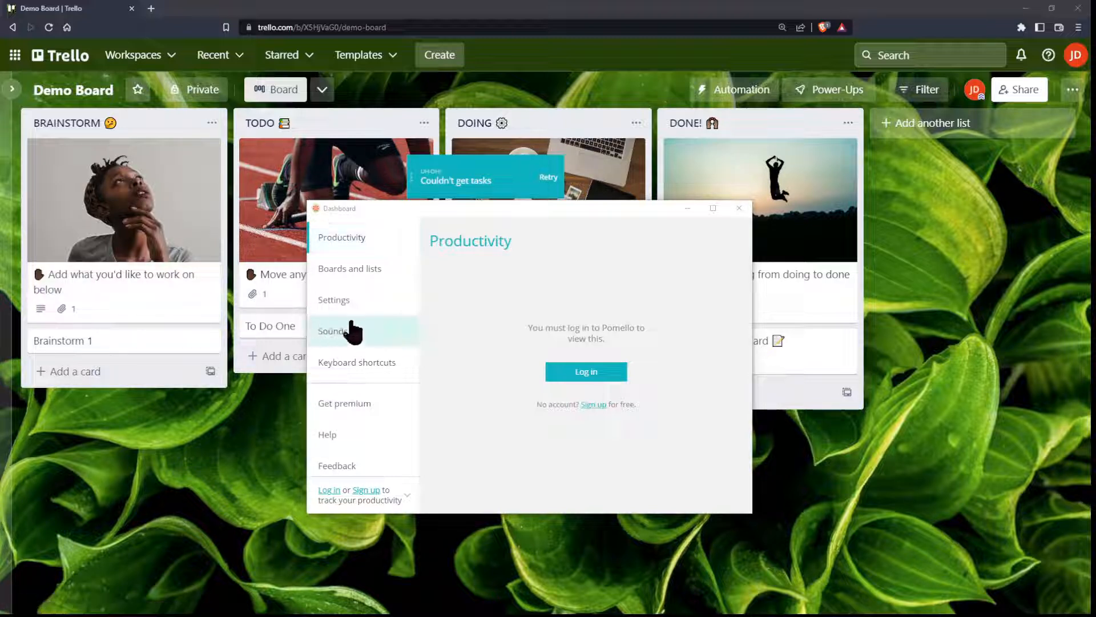
pyautogui.moveTo(586, 381)
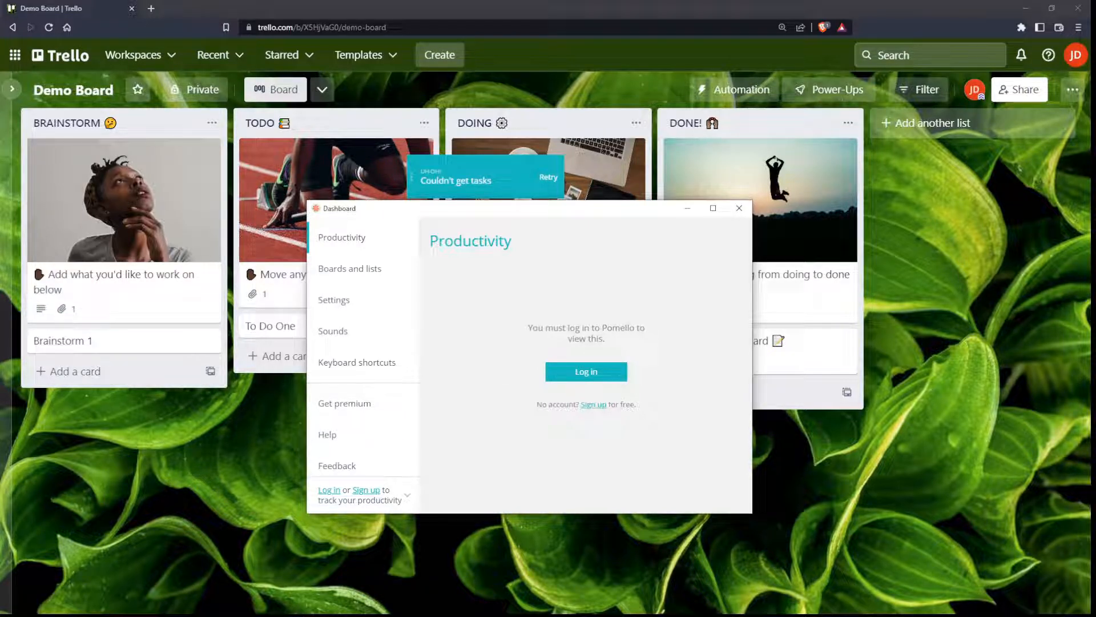
# Submit the pasted pomelloapp.com access token in Pomello and close the token browser tab
pyautogui.click(586, 371)
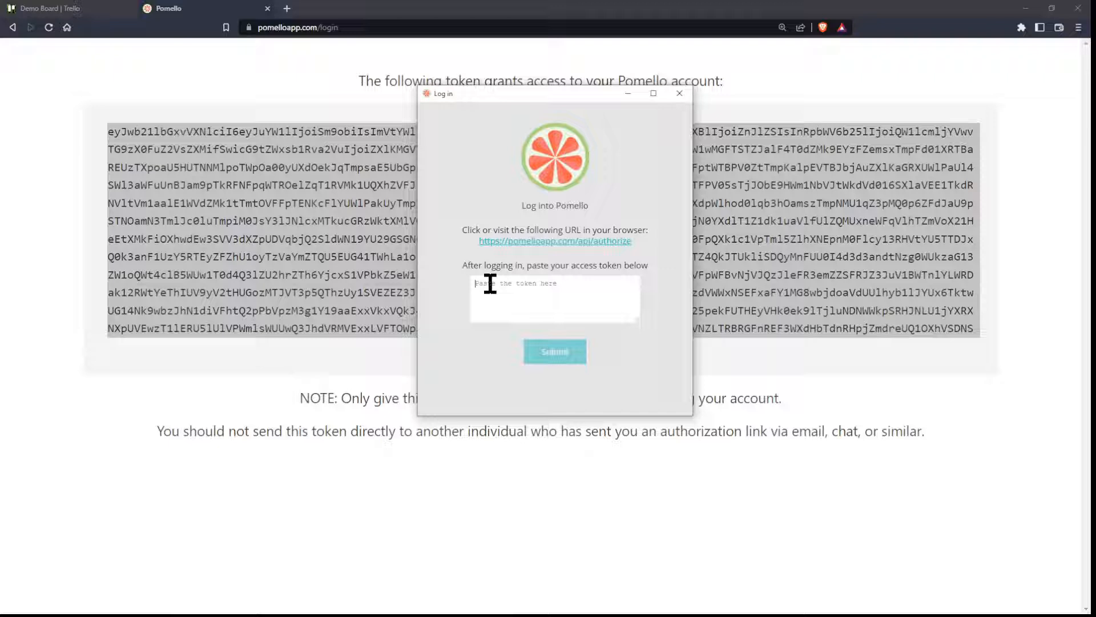
pyautogui.click(554, 351)
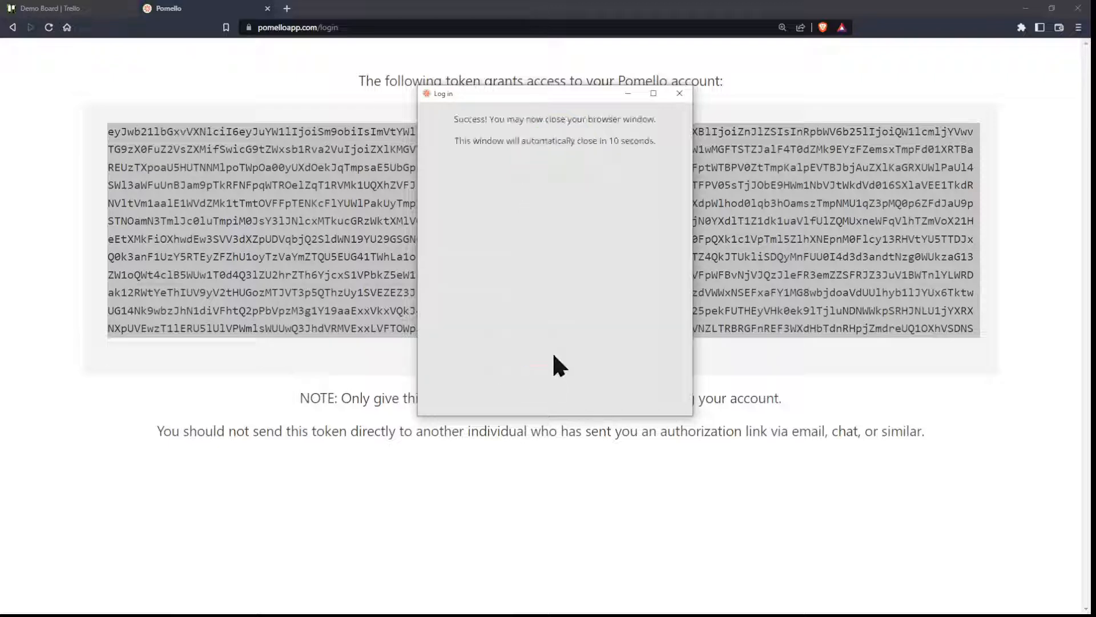
pyautogui.moveTo(535, 376)
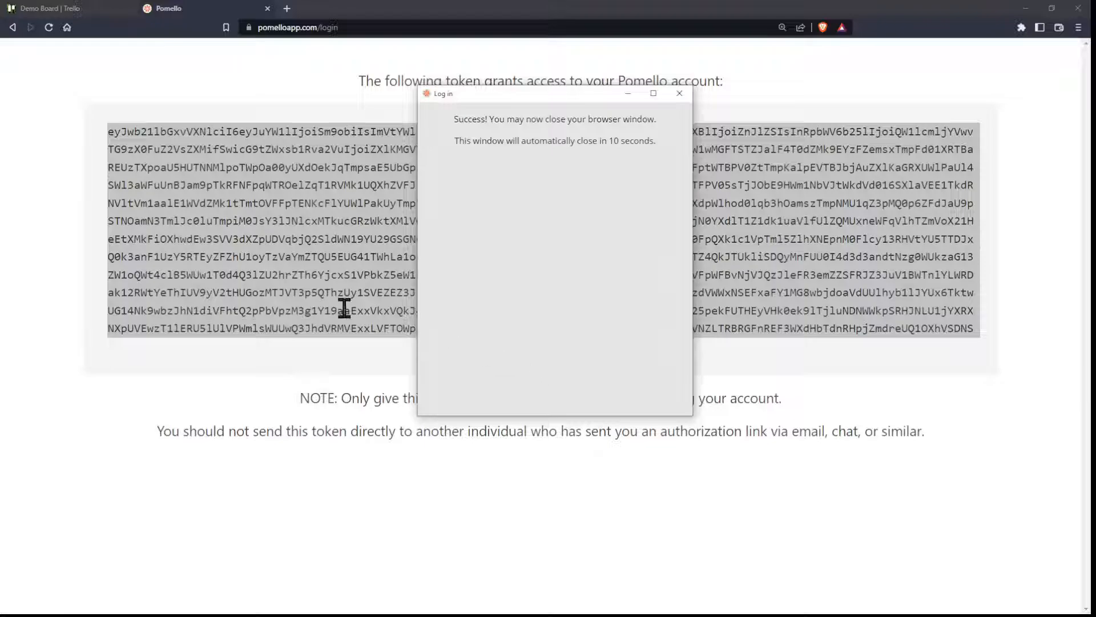
pyautogui.click(49, 9)
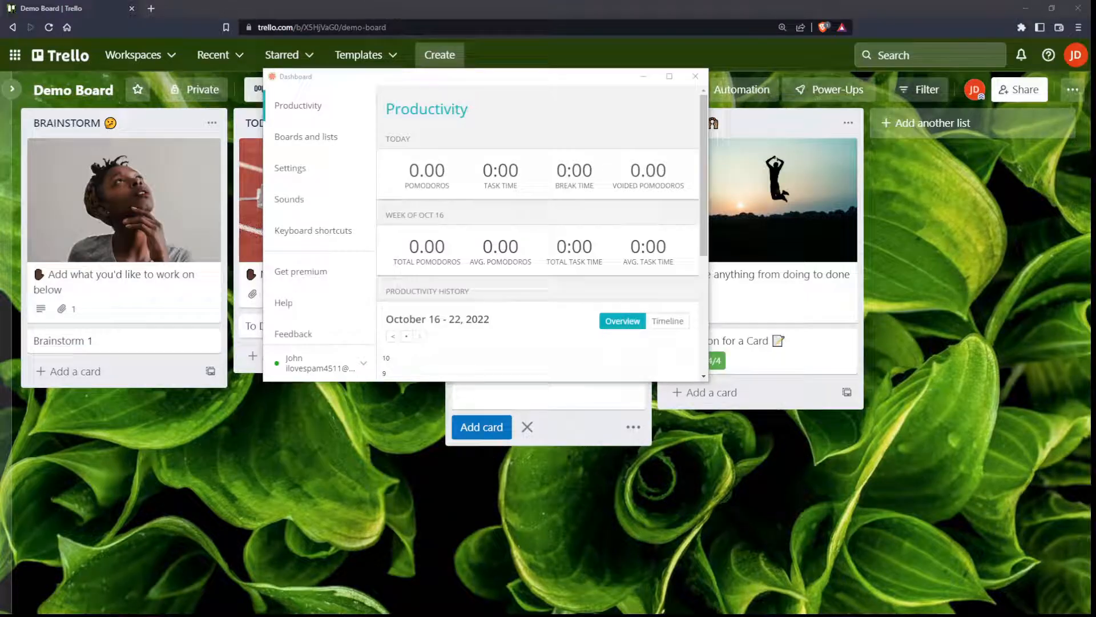
pyautogui.moveTo(460, 73)
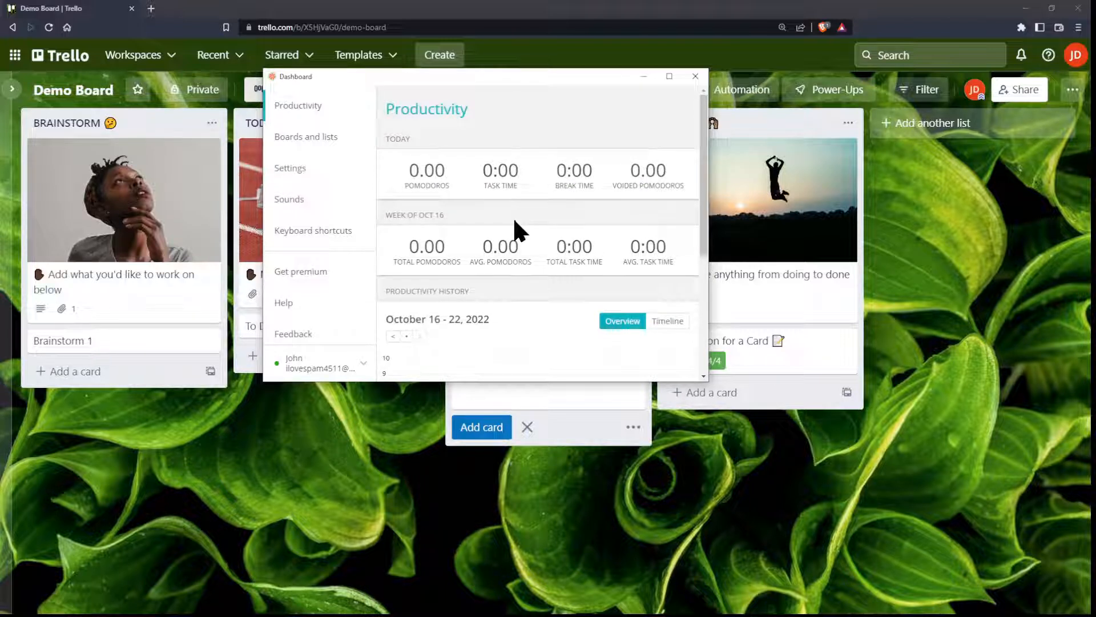
# Scroll the Productivity page and switch to the Boards and lists section
pyautogui.scroll(-3)
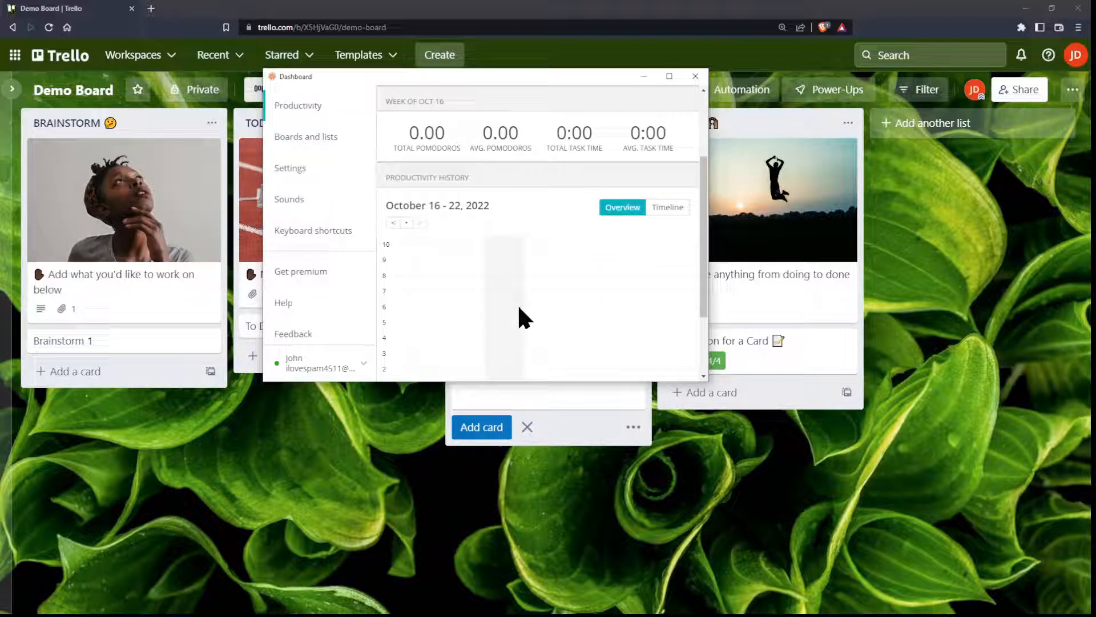
pyautogui.moveTo(334, 278)
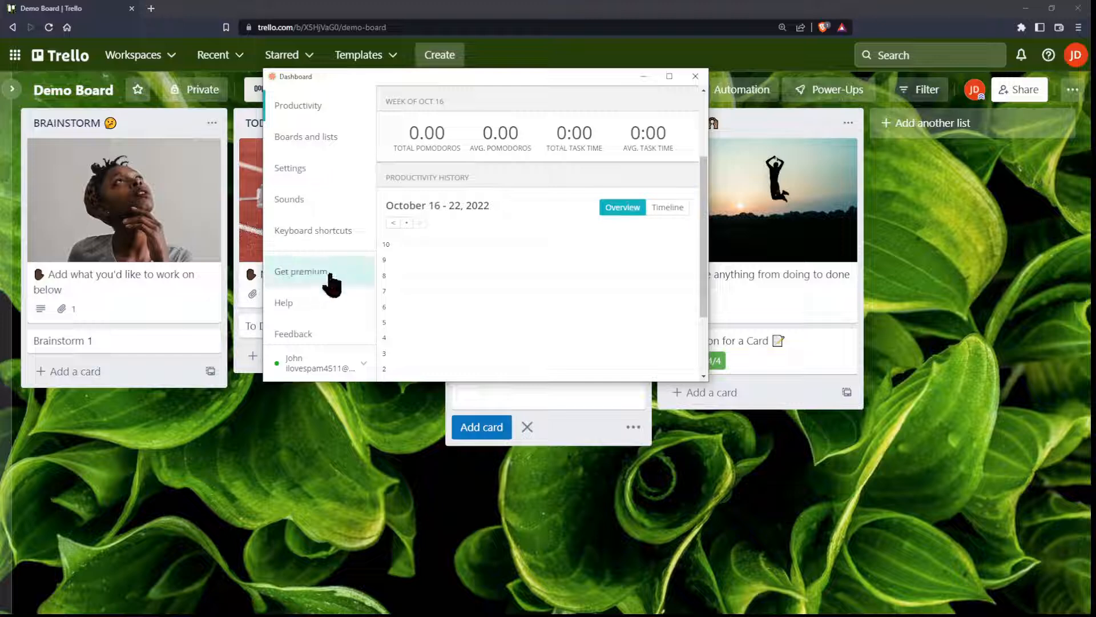
pyautogui.moveTo(297, 112)
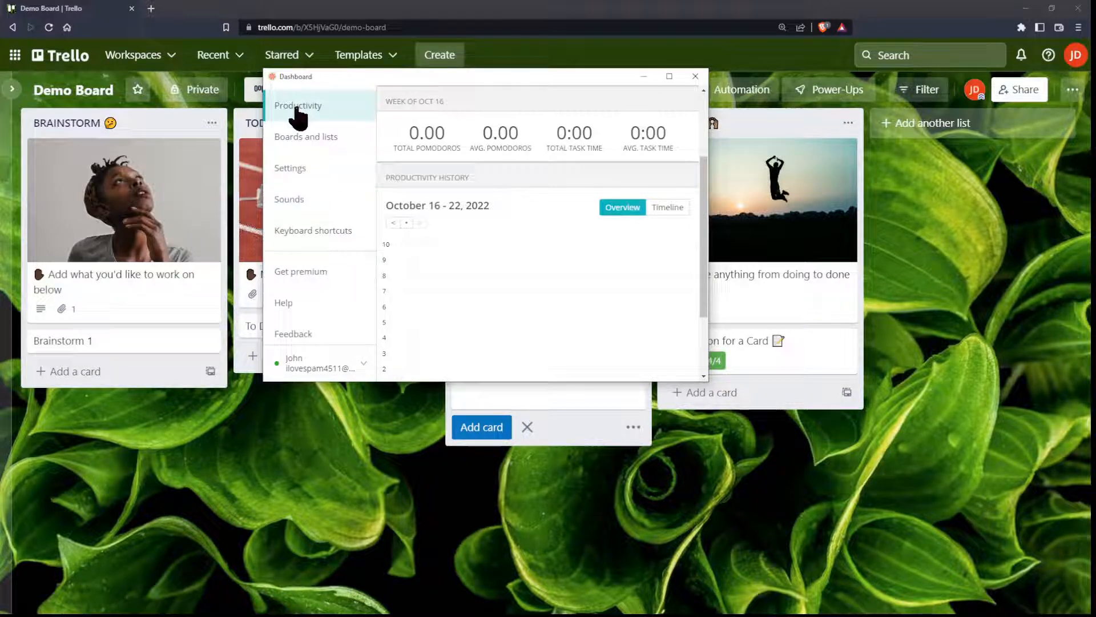
pyautogui.moveTo(357, 349)
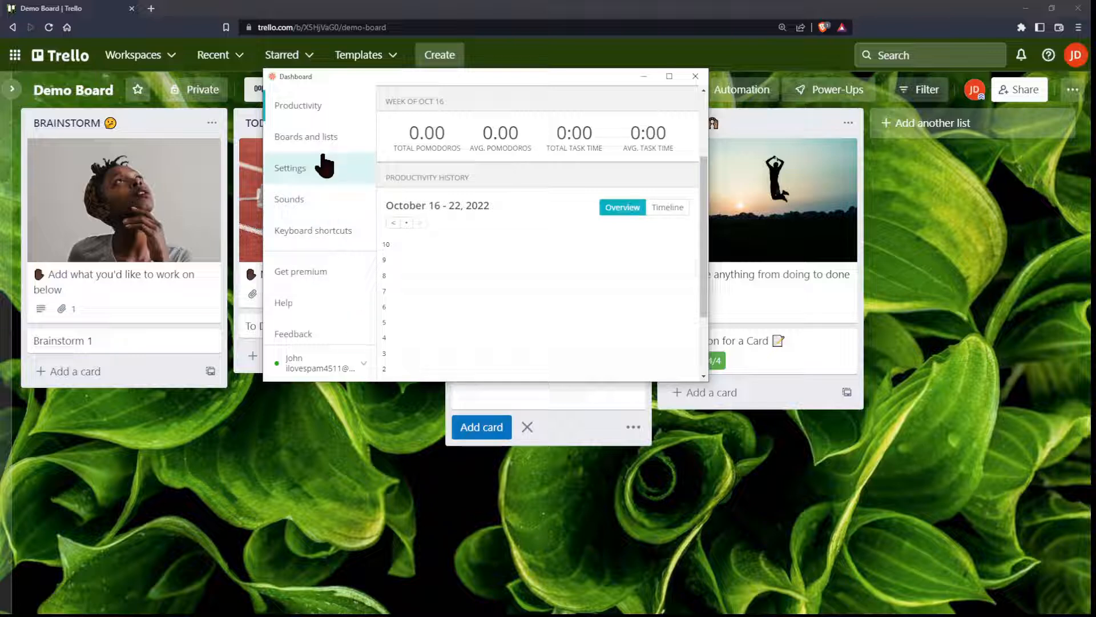
pyautogui.click(306, 137)
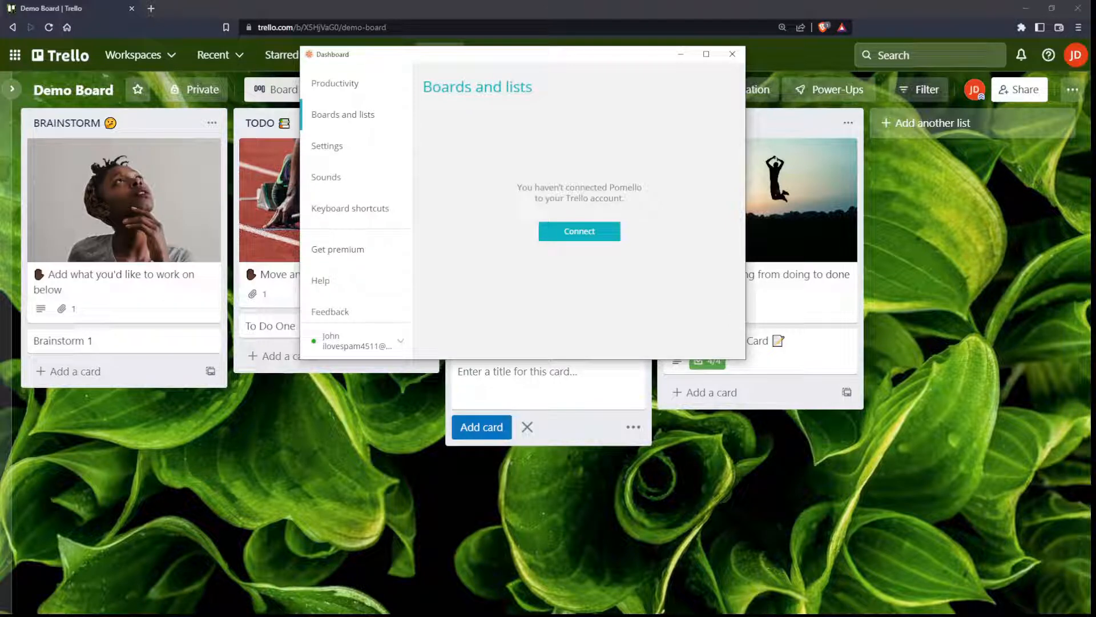
# Authorize Pomello on the Trello authorize page and copy the generated access token
pyautogui.click(579, 231)
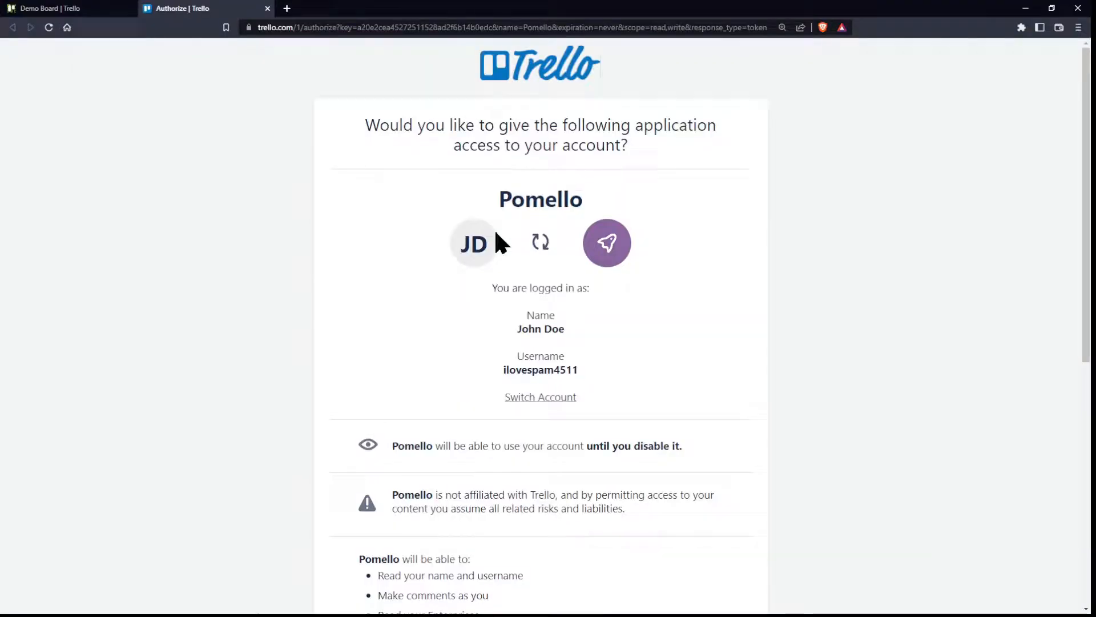
pyautogui.scroll(-3)
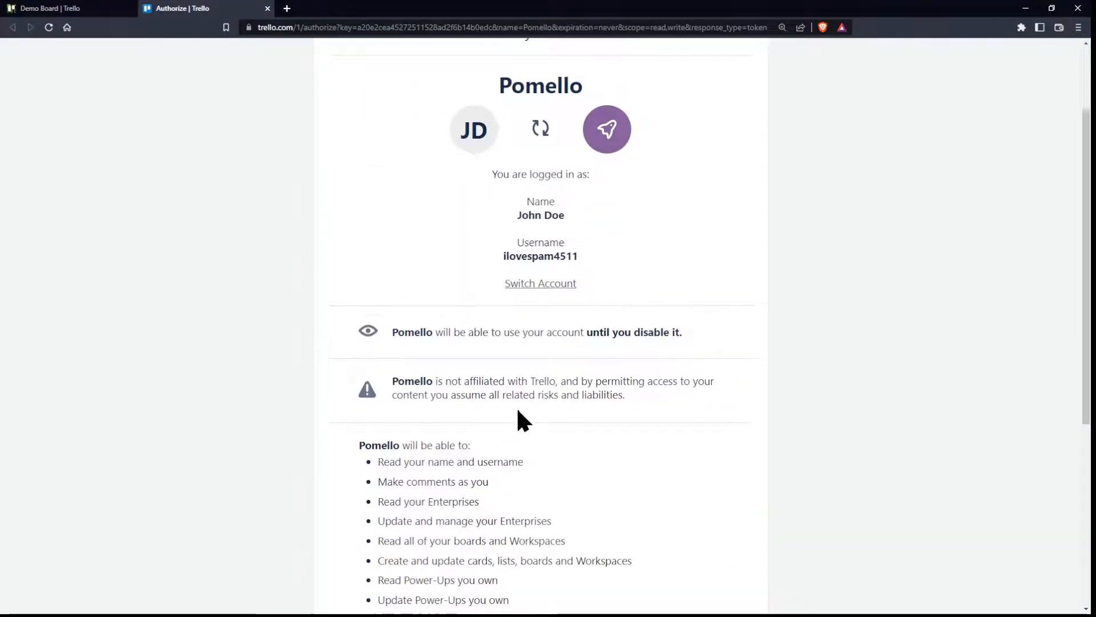
pyautogui.scroll(-3)
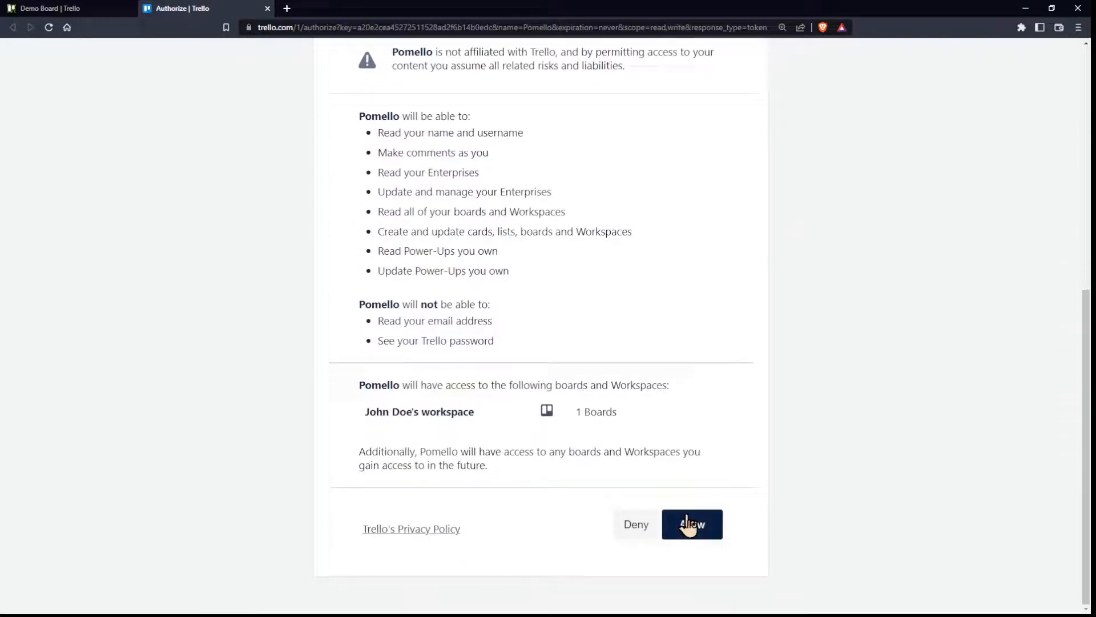
pyautogui.click(690, 524)
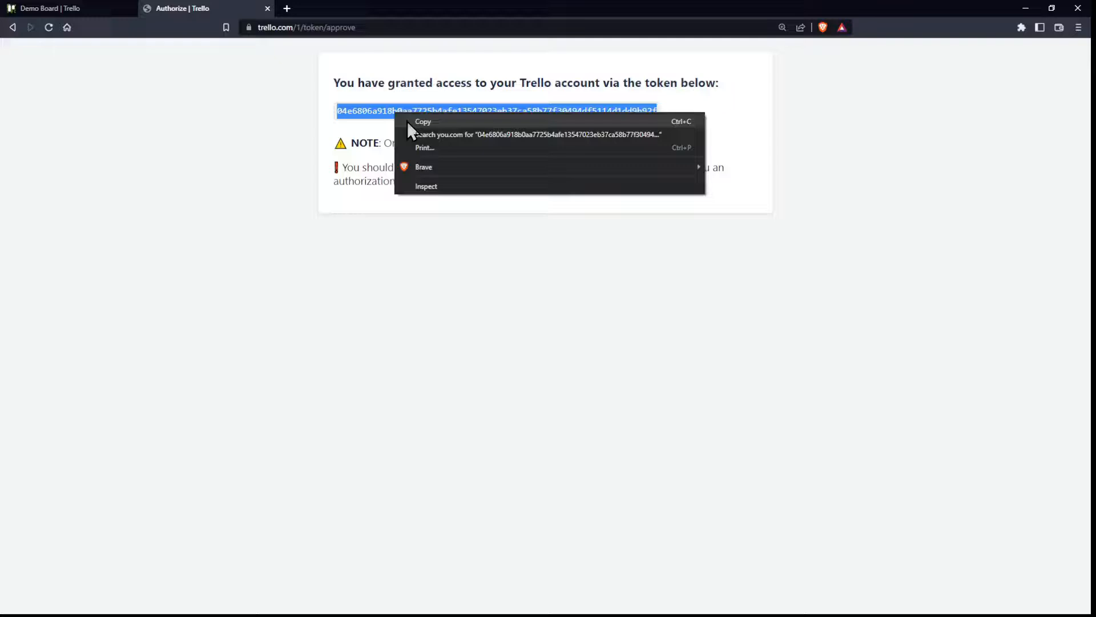
pyautogui.click(52, 8)
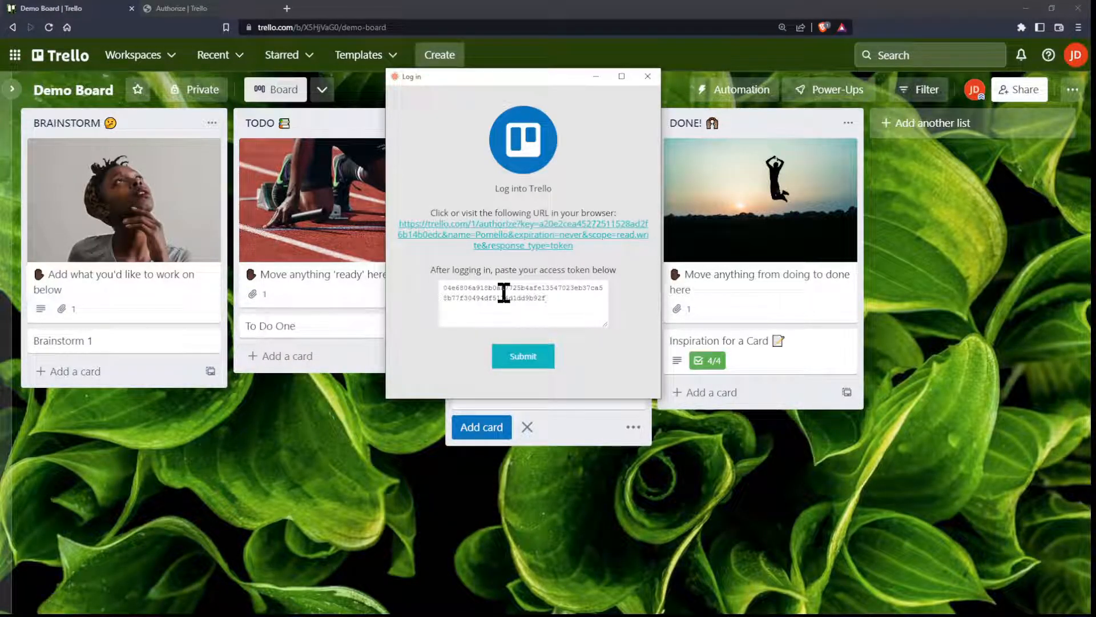
# Submit the pasted Trello access token in Pomello's Log into Trello window
pyautogui.click(523, 355)
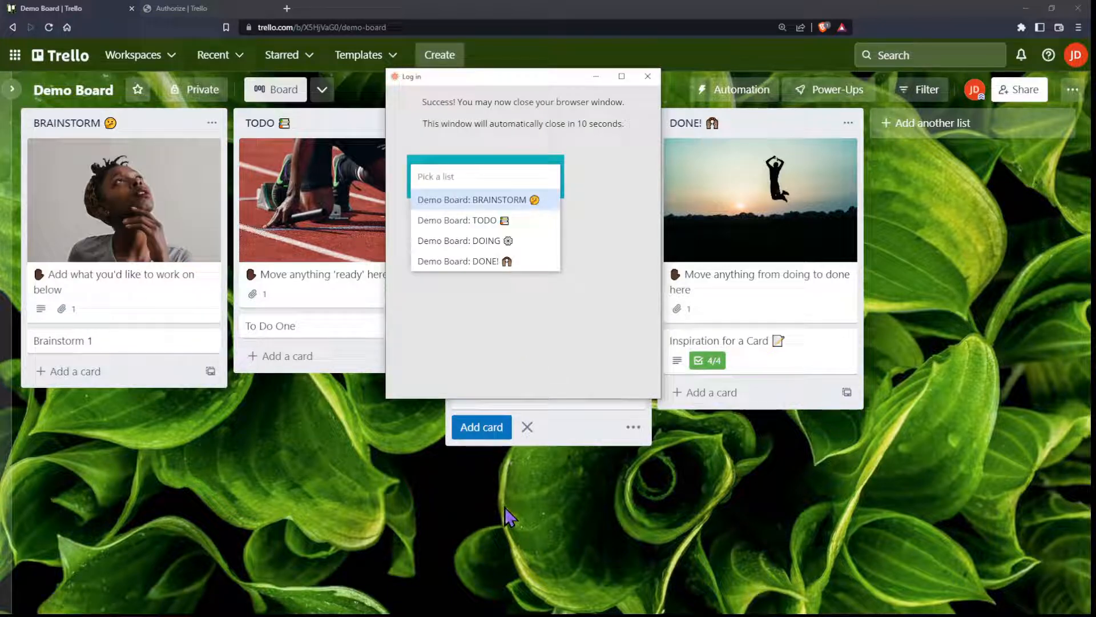
pyautogui.moveTo(622, 87)
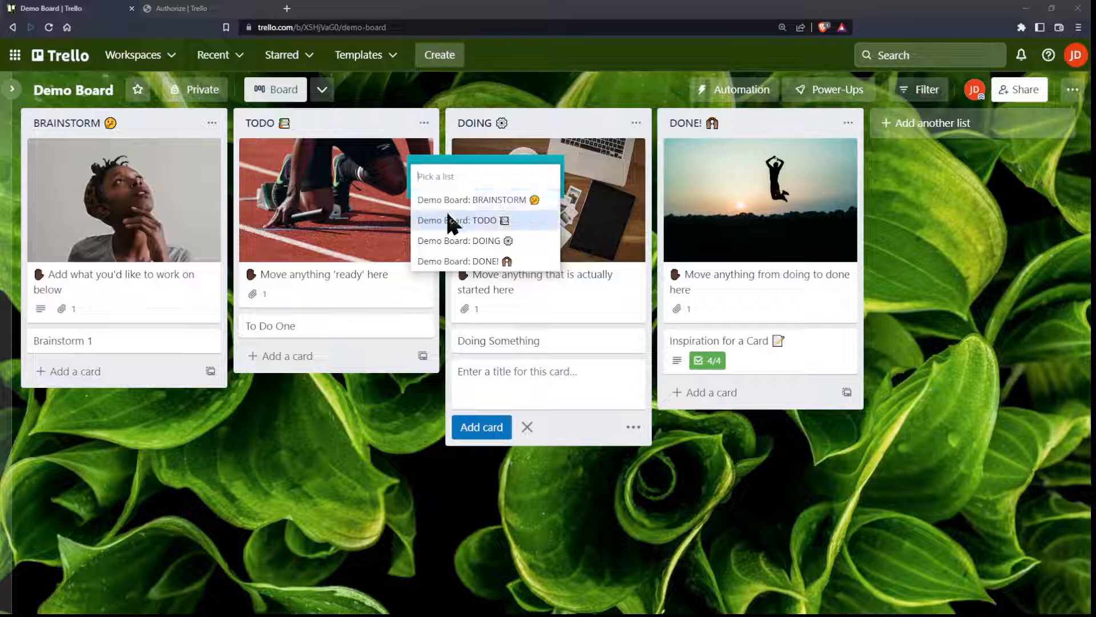
pyautogui.moveTo(458, 261)
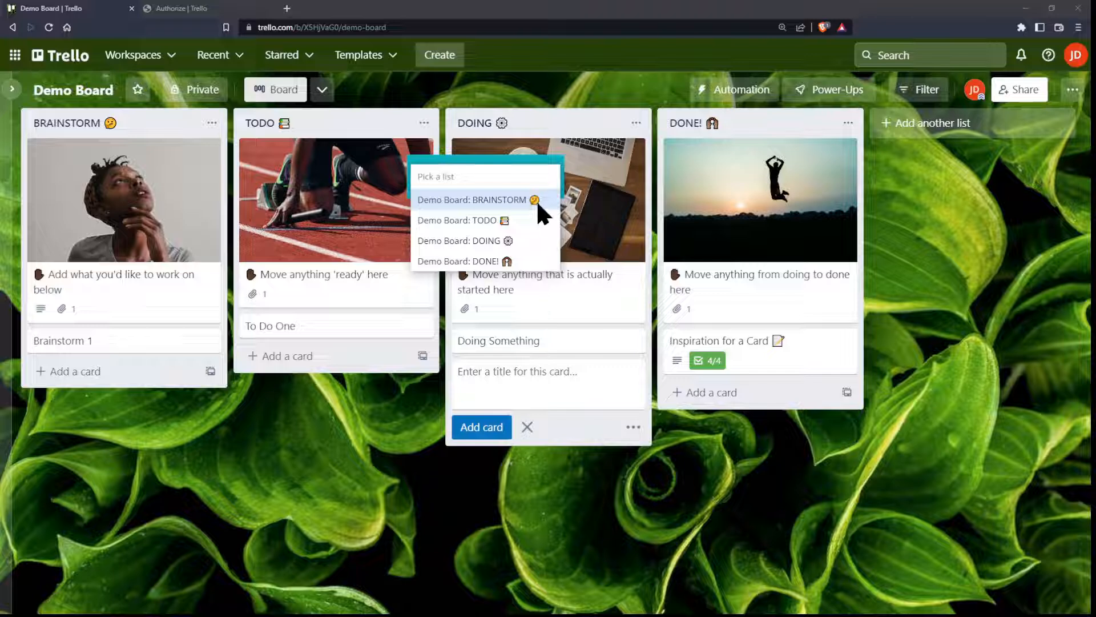
pyautogui.moveTo(453, 224)
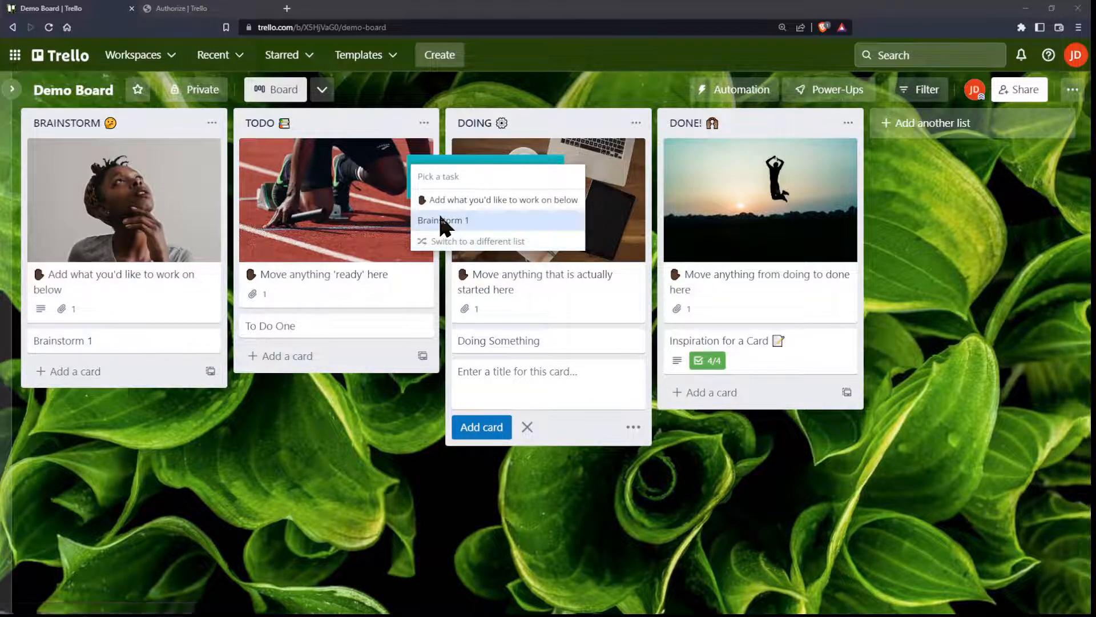
# Choose Brainstorm 1 from Demo Board's BRAINSTORM list as the current task
pyautogui.click(443, 220)
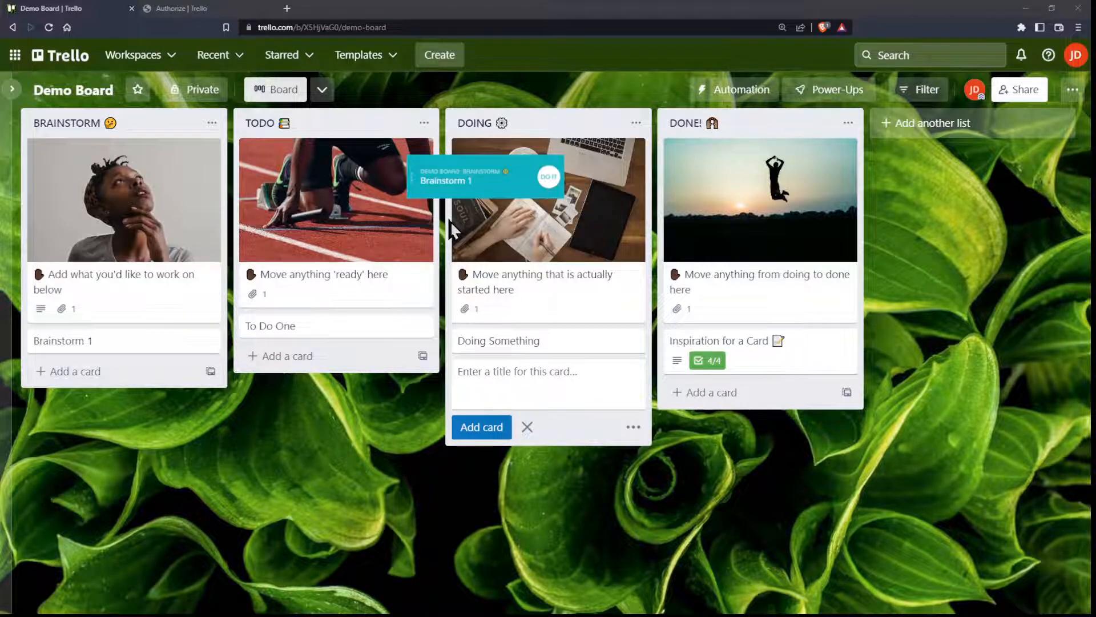
pyautogui.moveTo(420, 189)
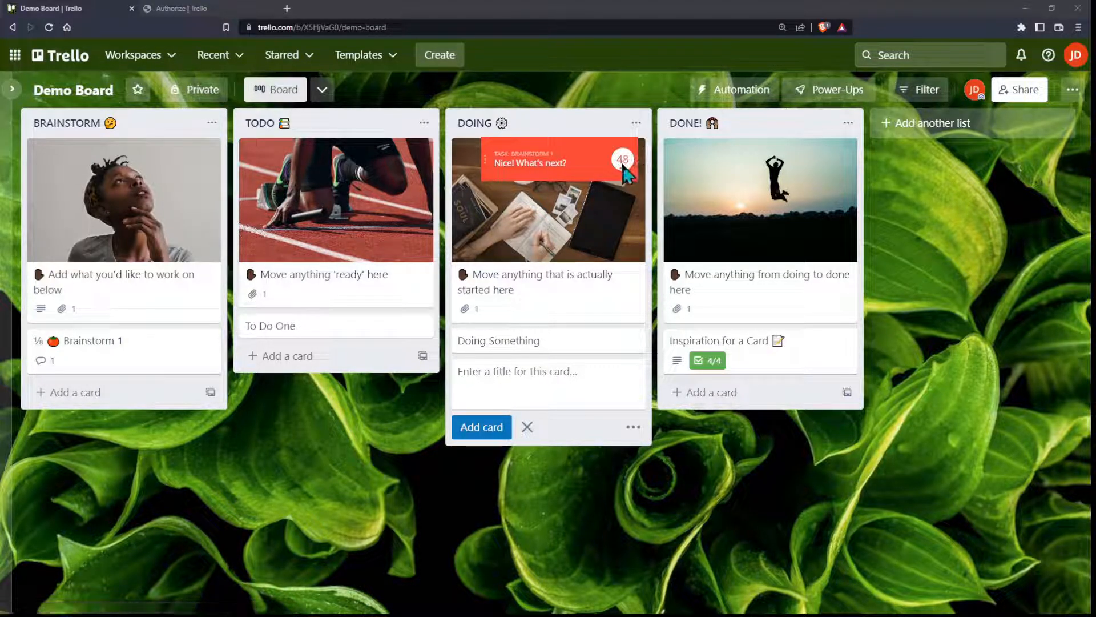
pyautogui.moveTo(94, 349)
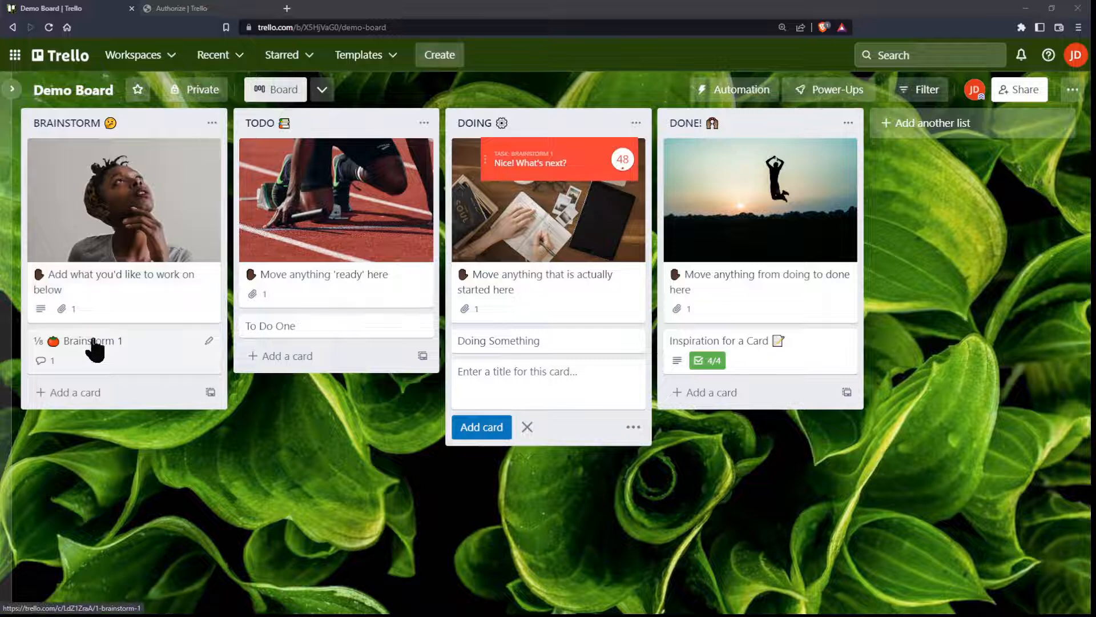
pyautogui.moveTo(622, 172)
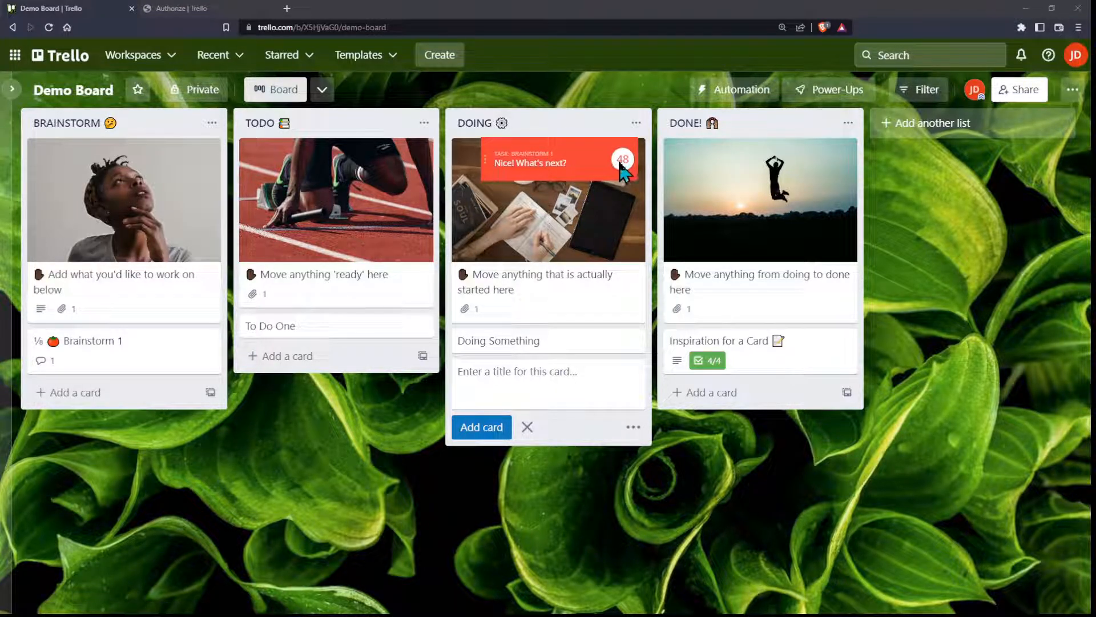